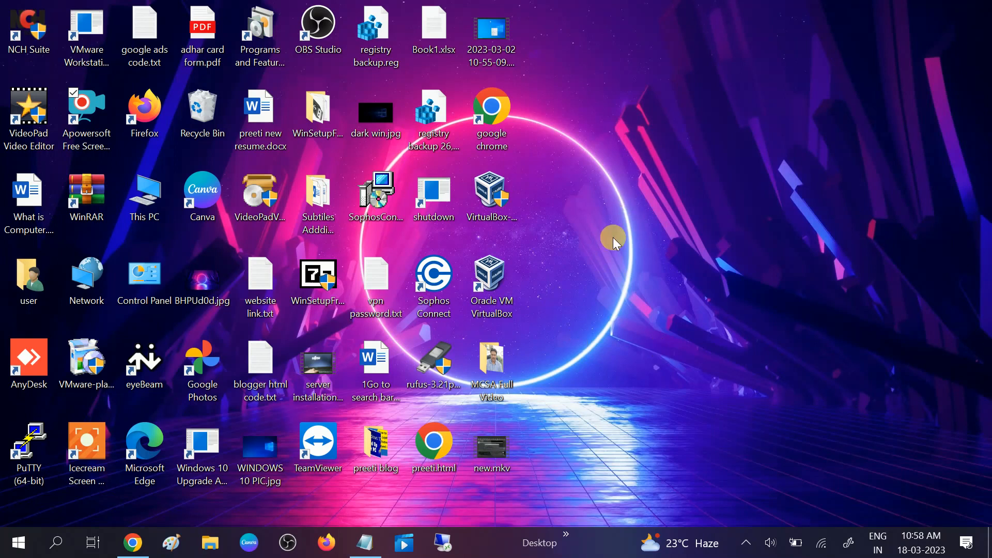
mouse_move(616, 229)
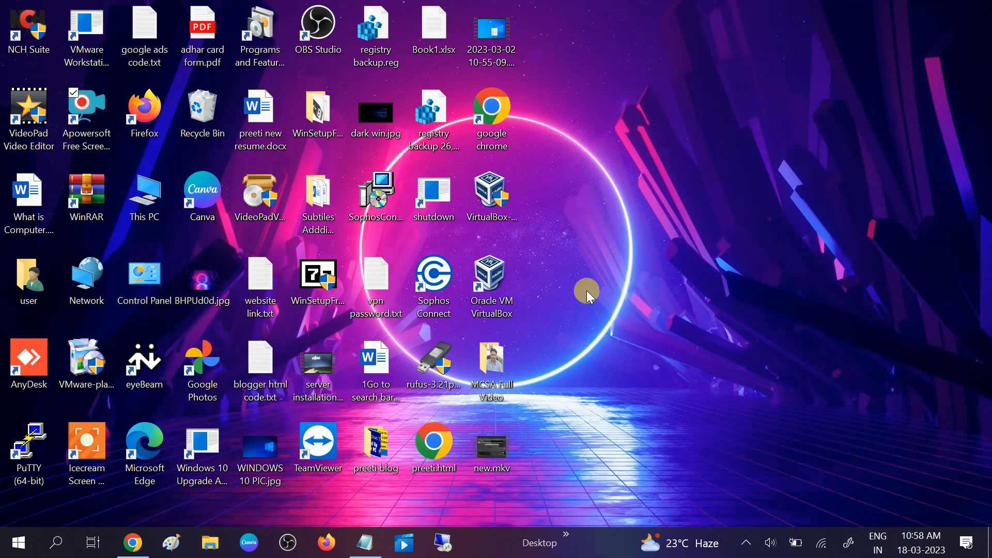
mouse_move(599, 327)
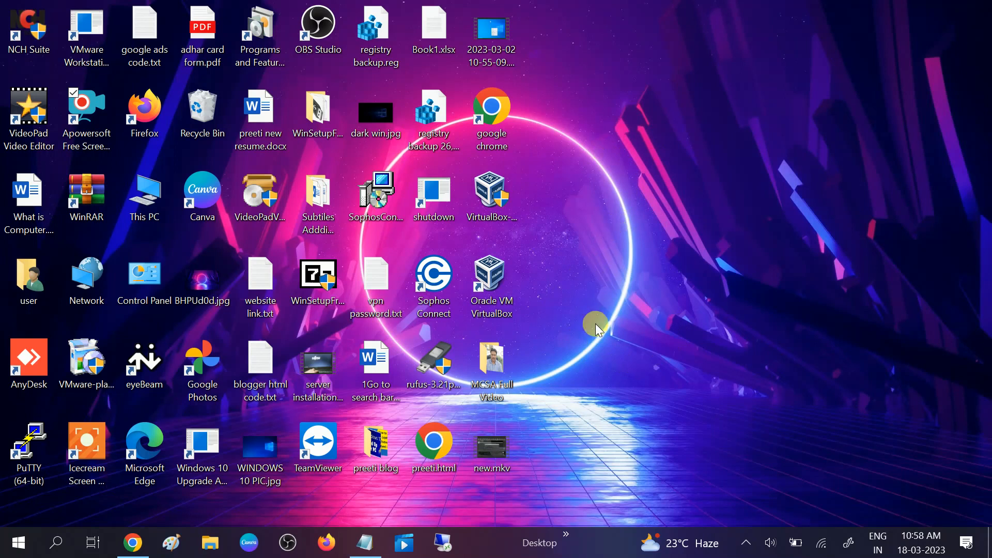
mouse_move(605, 272)
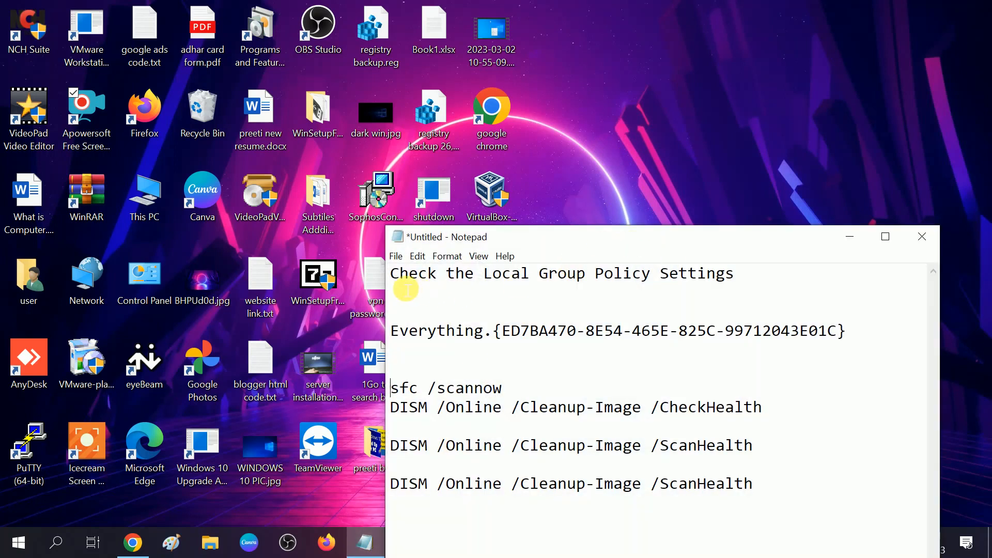
Highlight the 'Check the Local Group Policy Settings' line in the repair notes
triple_click(560, 273)
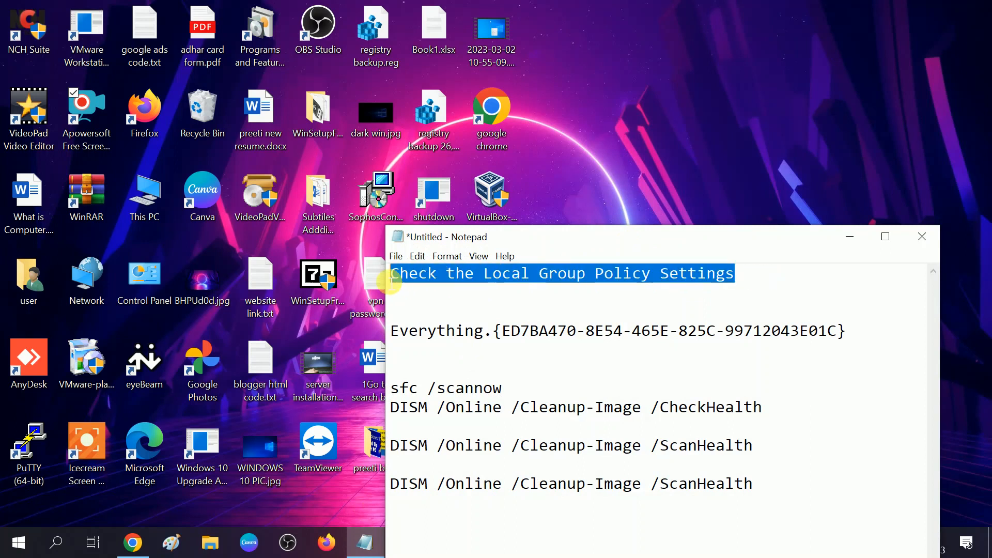
mouse_move(658, 297)
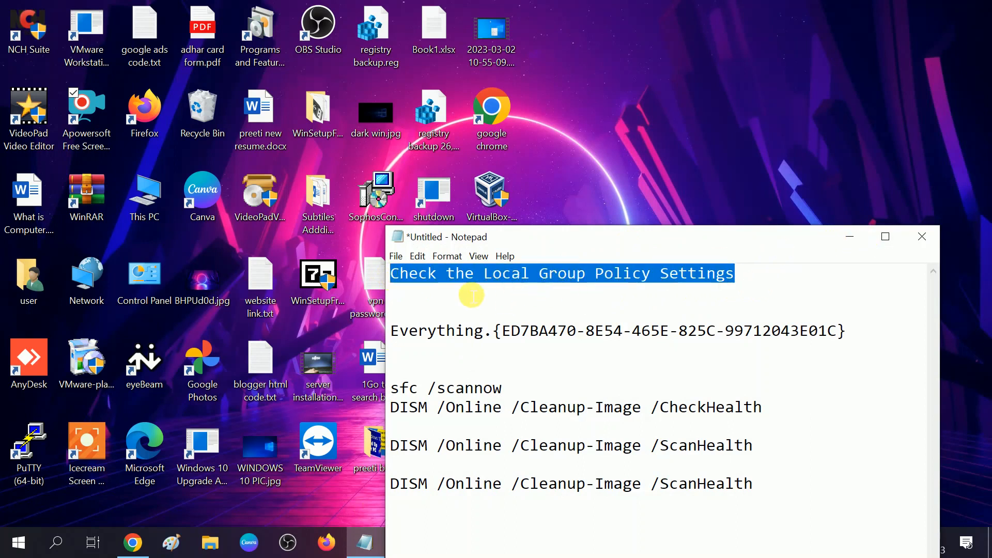
mouse_move(569, 285)
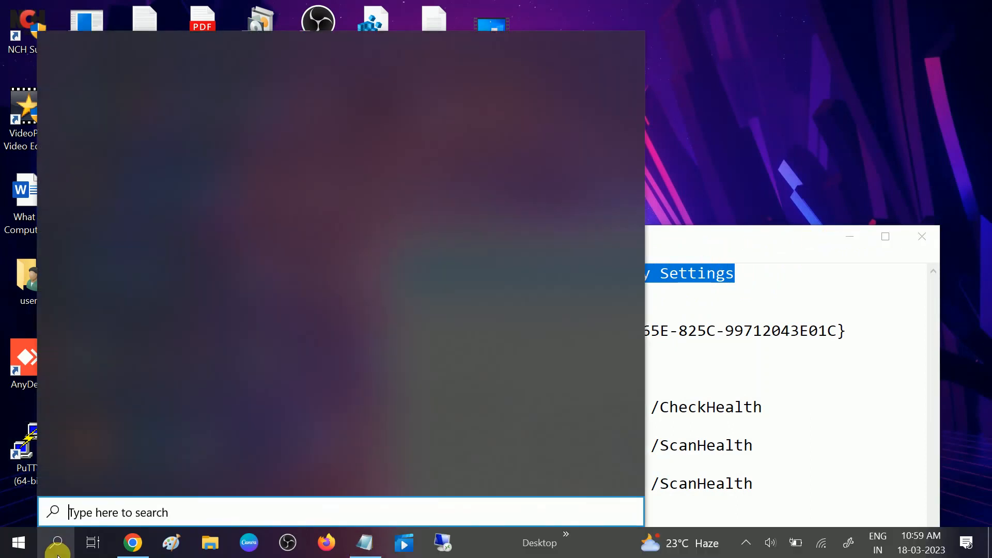
Search for 'group' to bring up Edit group policy in the results
text(group)
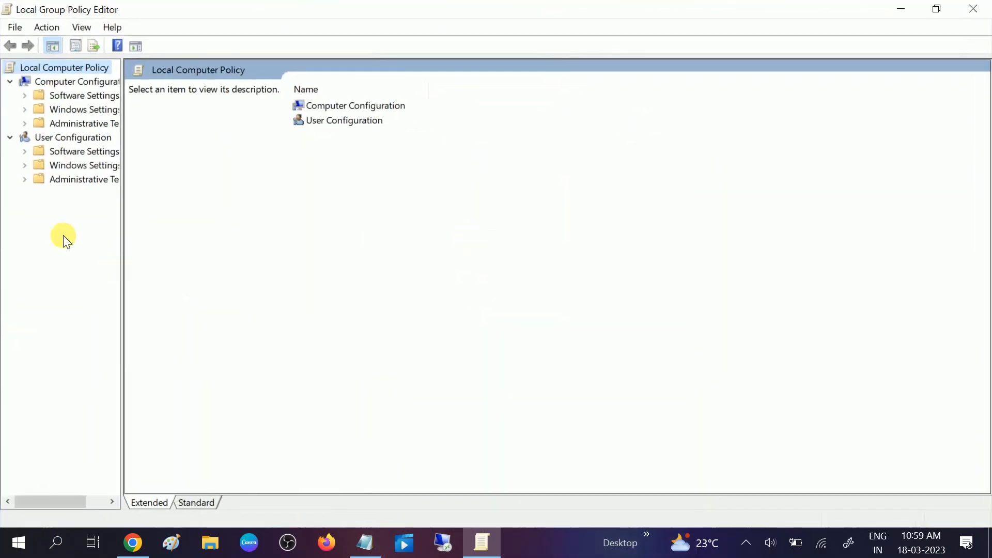
Widen the tree pane and expand User Configuration > Administrative Templates > Control Panel
drag(122, 221, 205, 221)
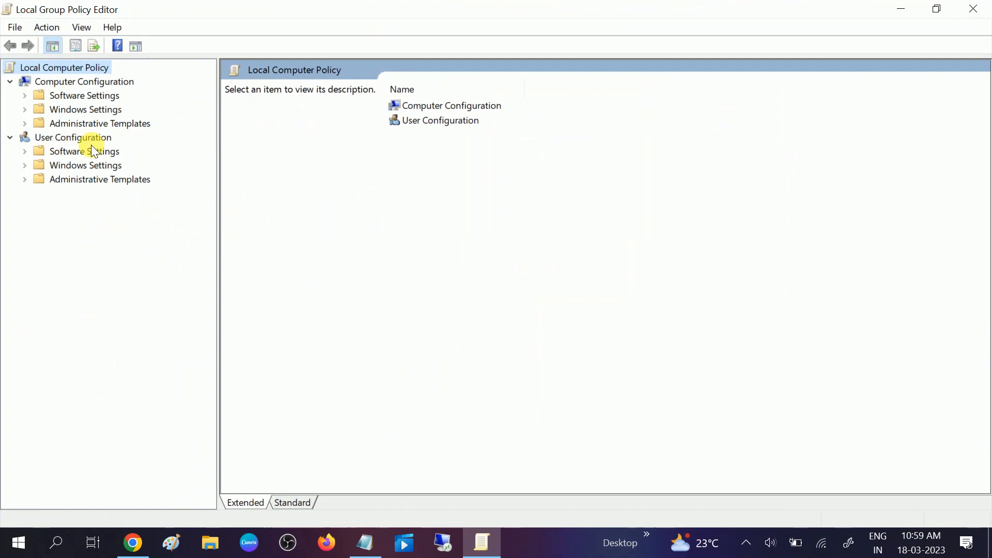
click(72, 138)
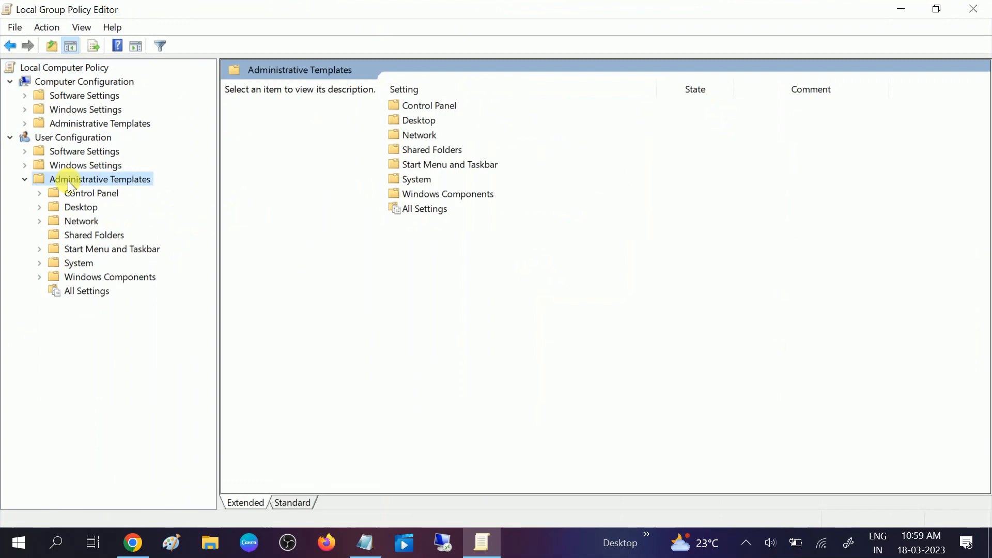
mouse_move(104, 194)
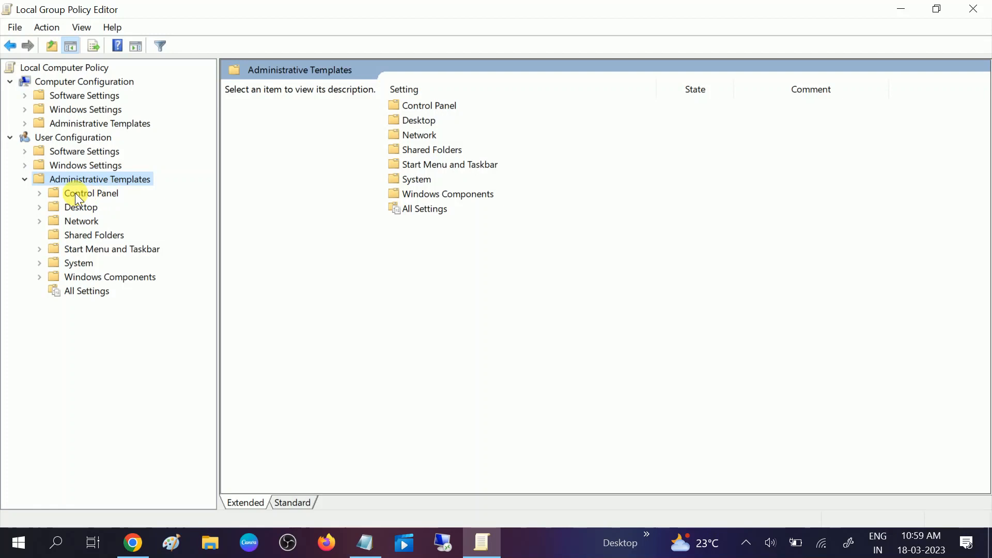
click(92, 194)
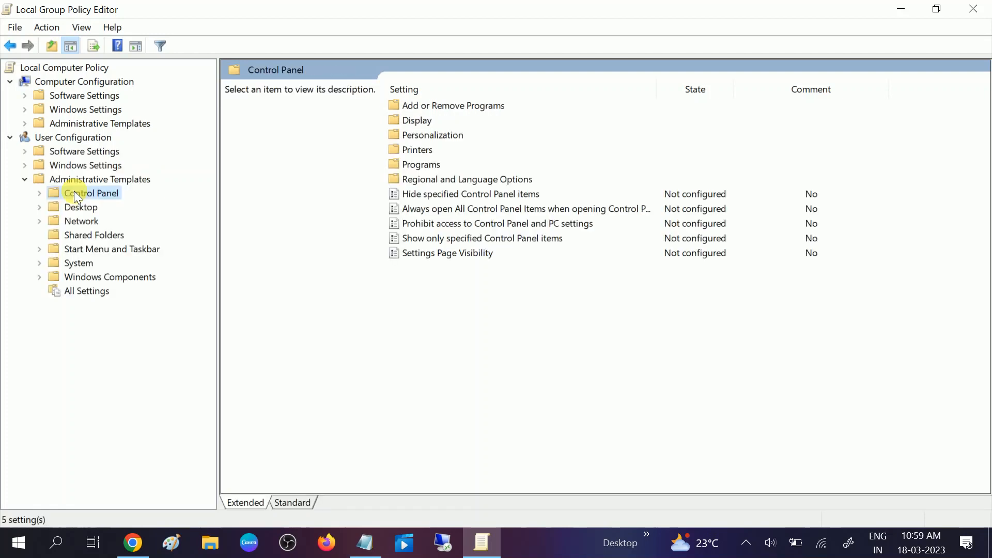
mouse_move(416, 164)
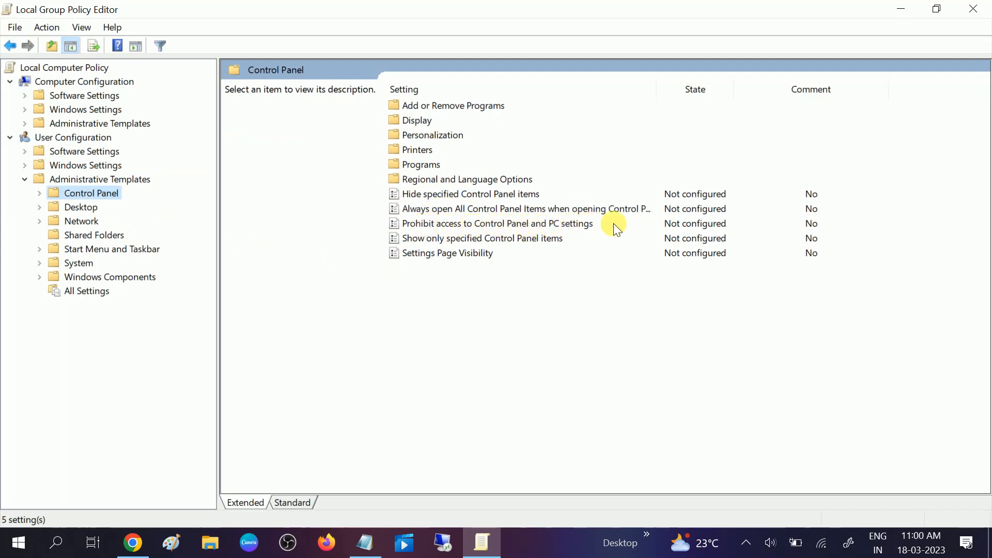
mouse_move(495, 223)
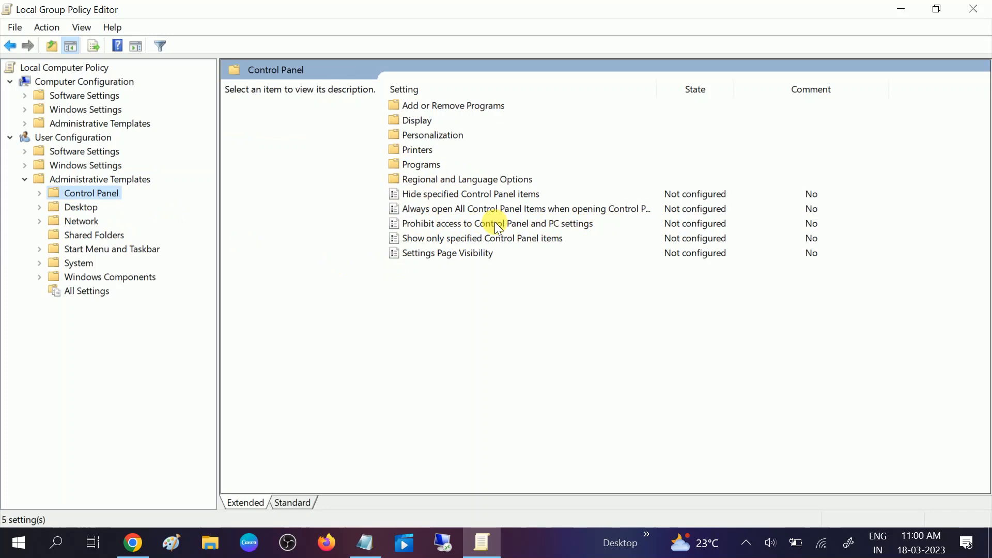
Set the 'Prohibit access to Control Panel and PC settings' policy to Enabled
double_click(498, 223)
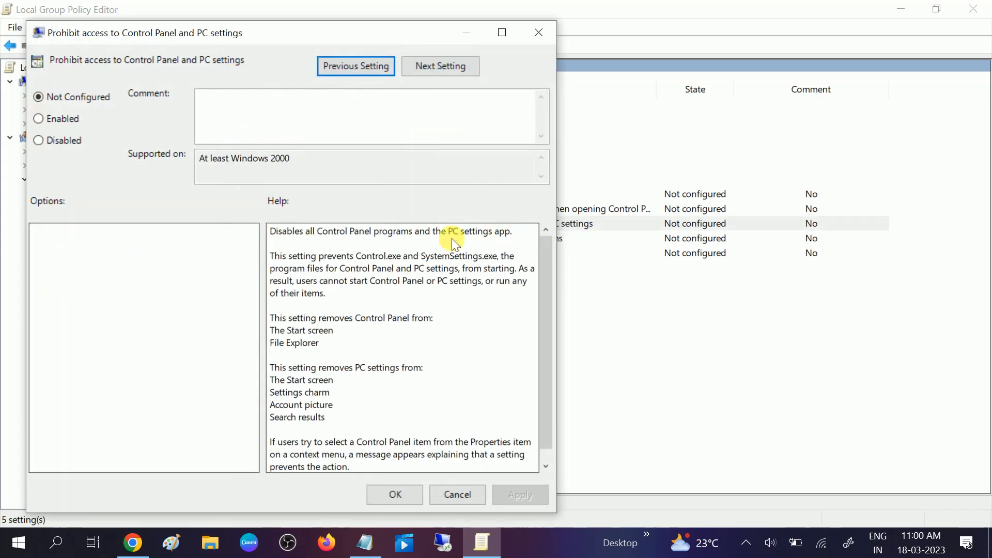
click(39, 118)
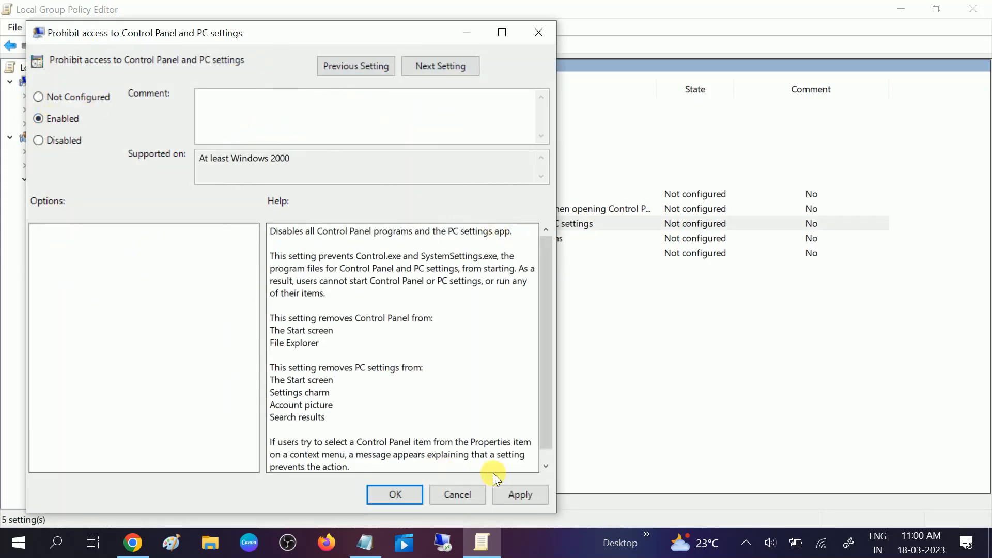
click(395, 494)
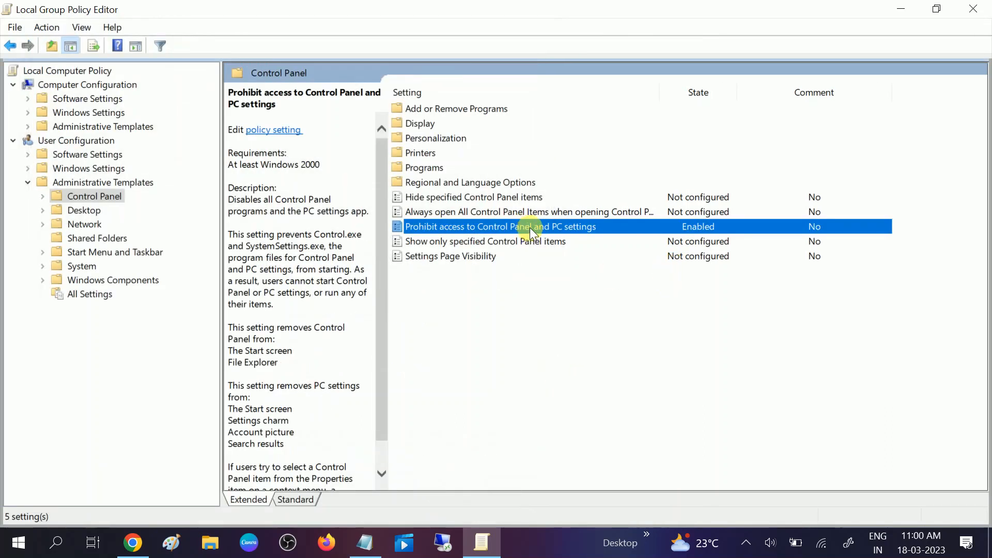
Return the same policy to Not configured and confirm its state in the list
double_click(501, 226)
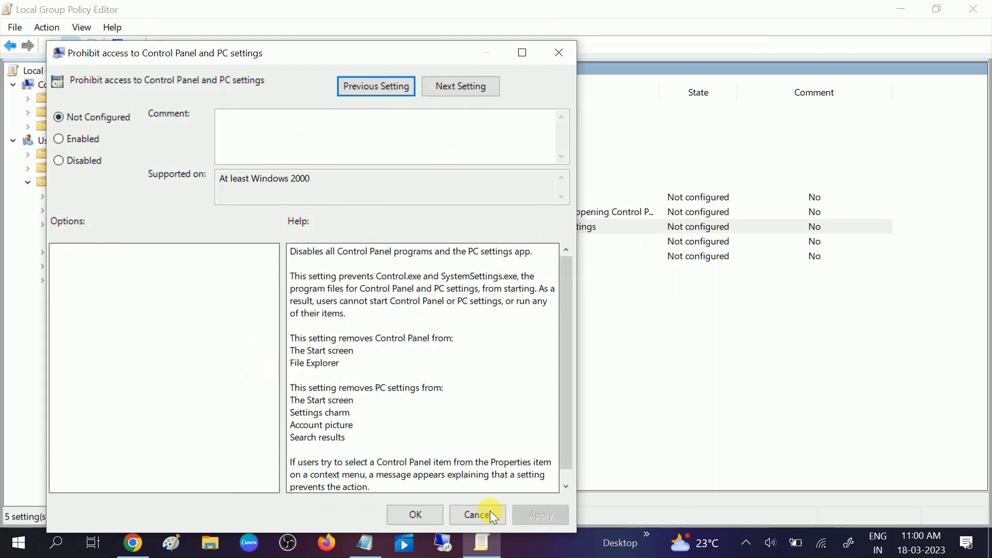
click(476, 515)
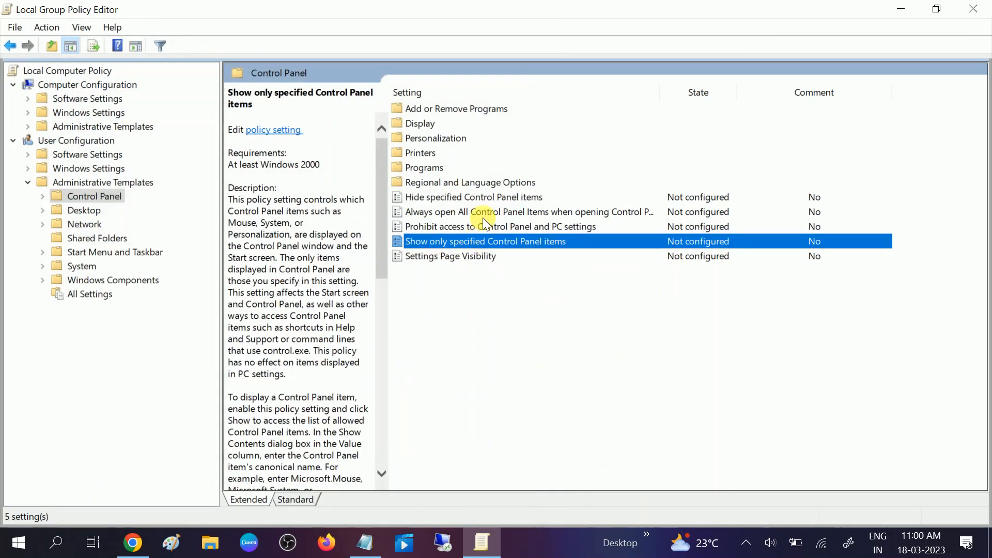
click(500, 227)
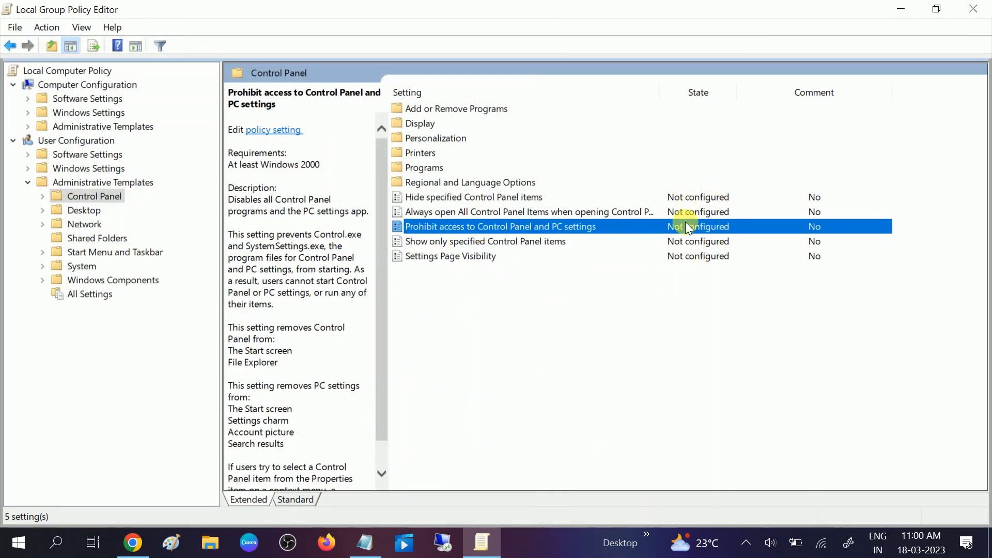
mouse_move(729, 102)
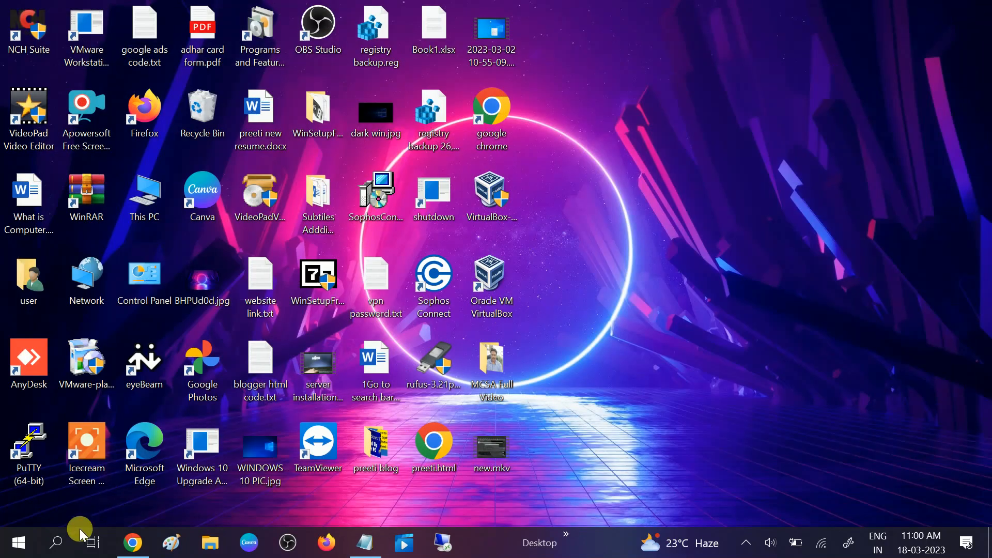
Search for 'cmd' and launch Command Prompt as administrator
click(55, 543)
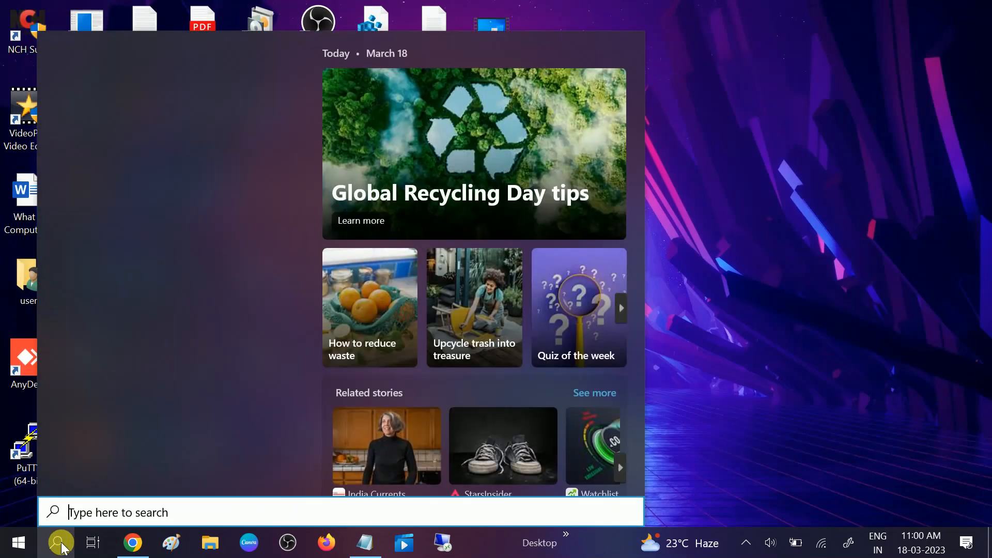
text(cmd)
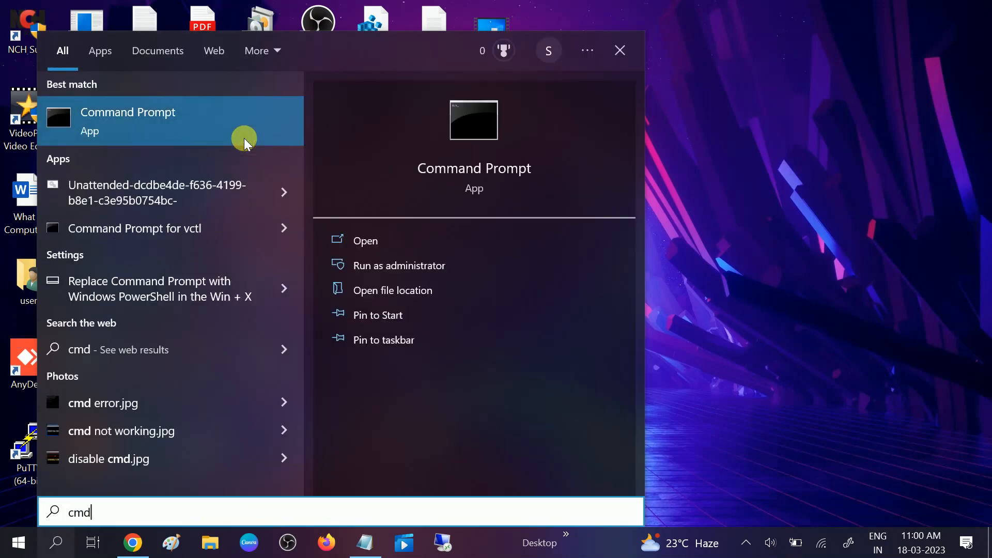
mouse_move(428, 365)
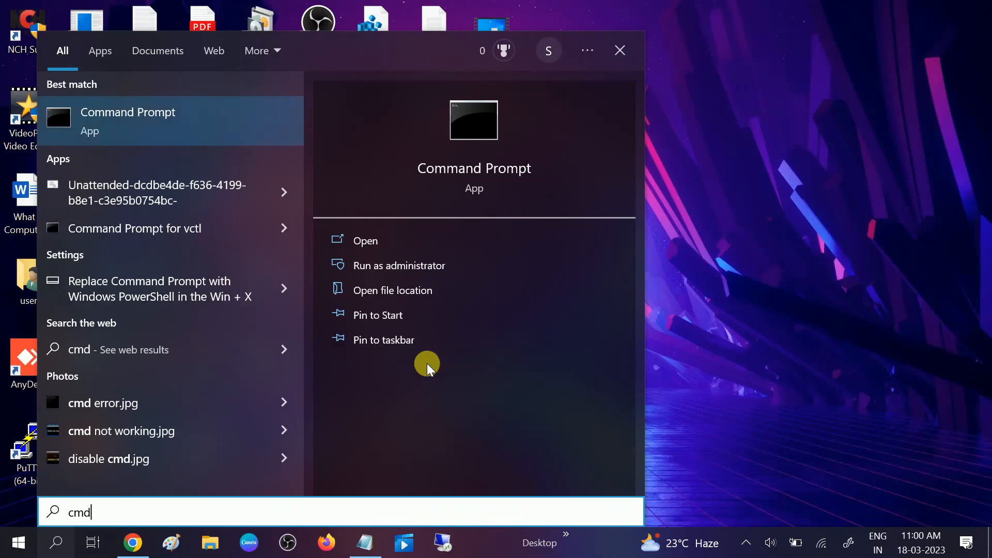
click(399, 265)
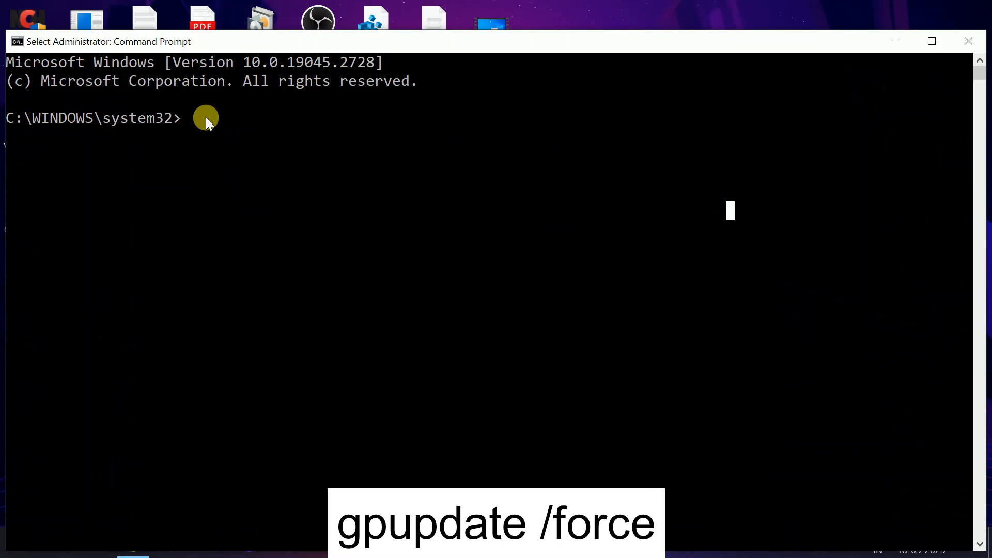
mouse_move(194, 141)
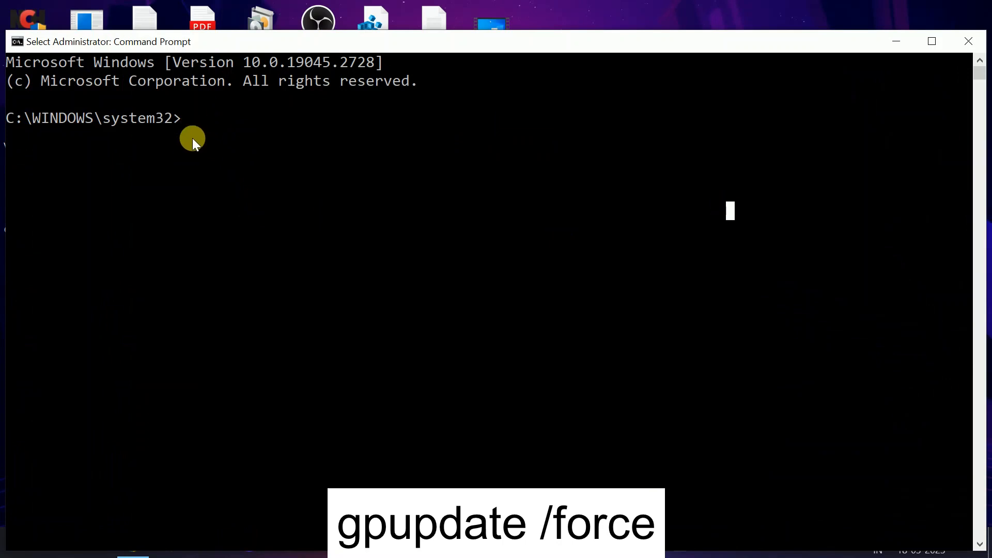
Run gpupdate /force until the computer policy update completes successfully
text(gp)
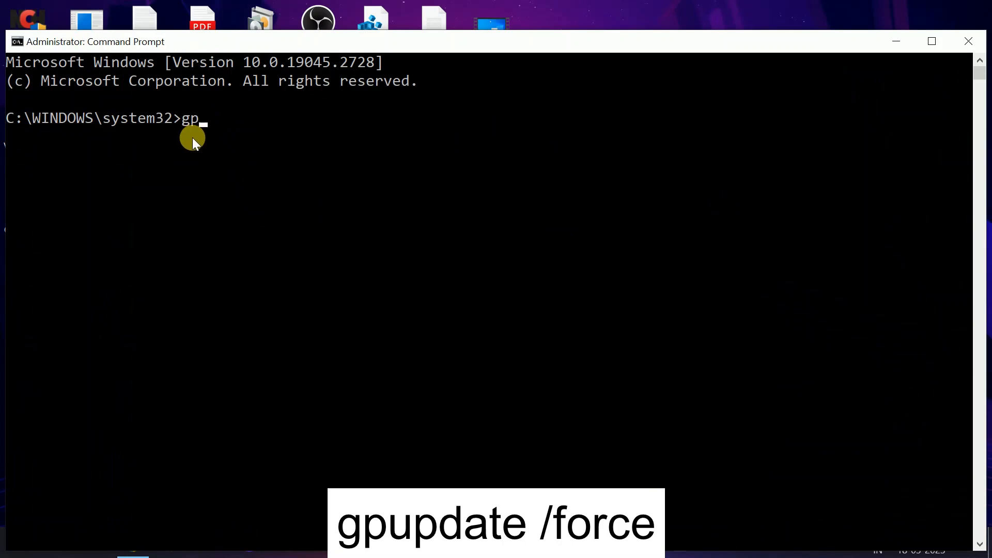
text(update /)
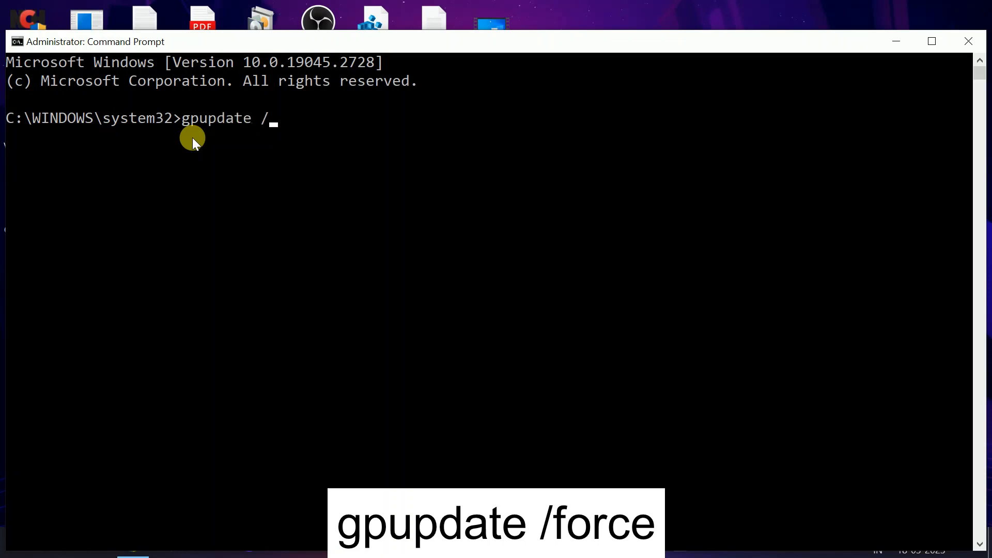
text(force)
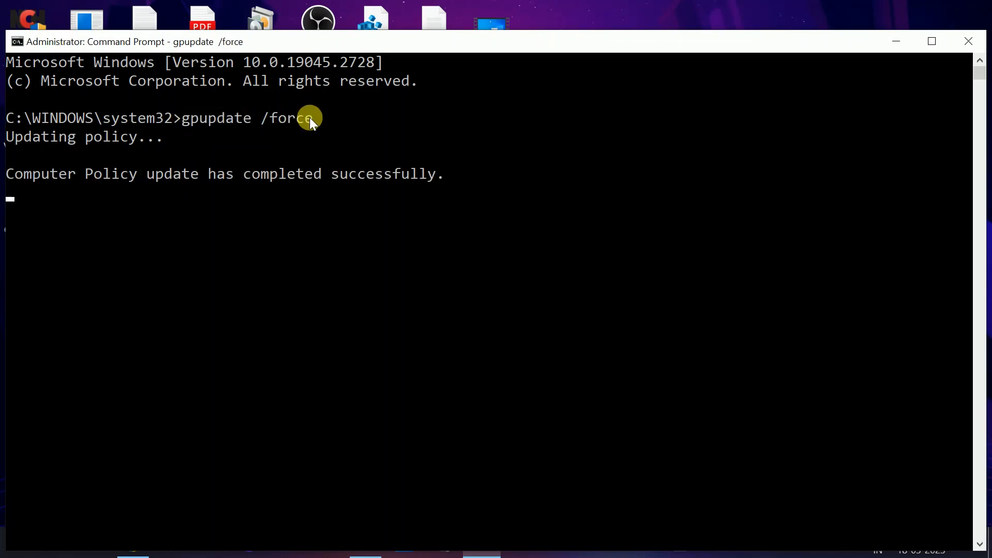
mouse_move(269, 170)
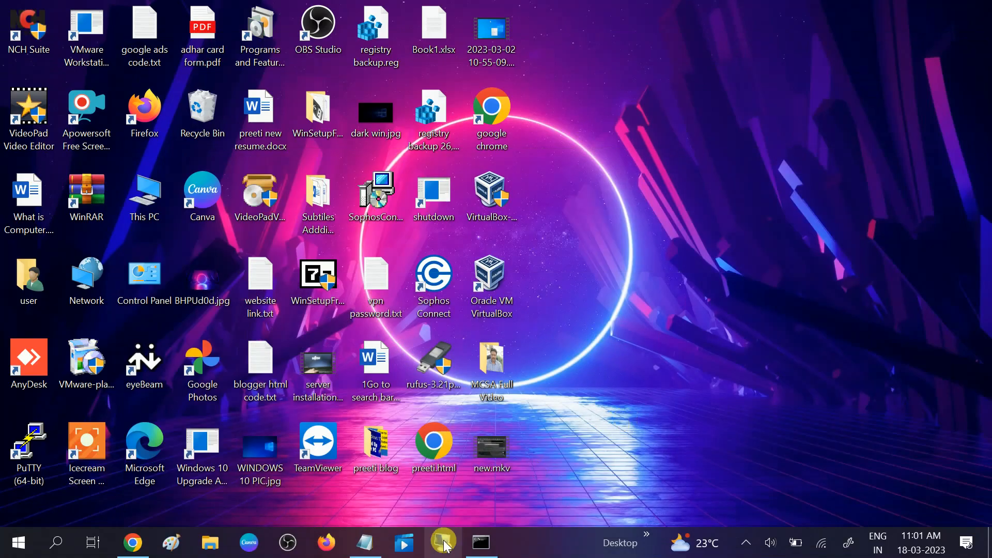
Add 'gpupdate /force' to the notes beneath the group policy line
click(444, 542)
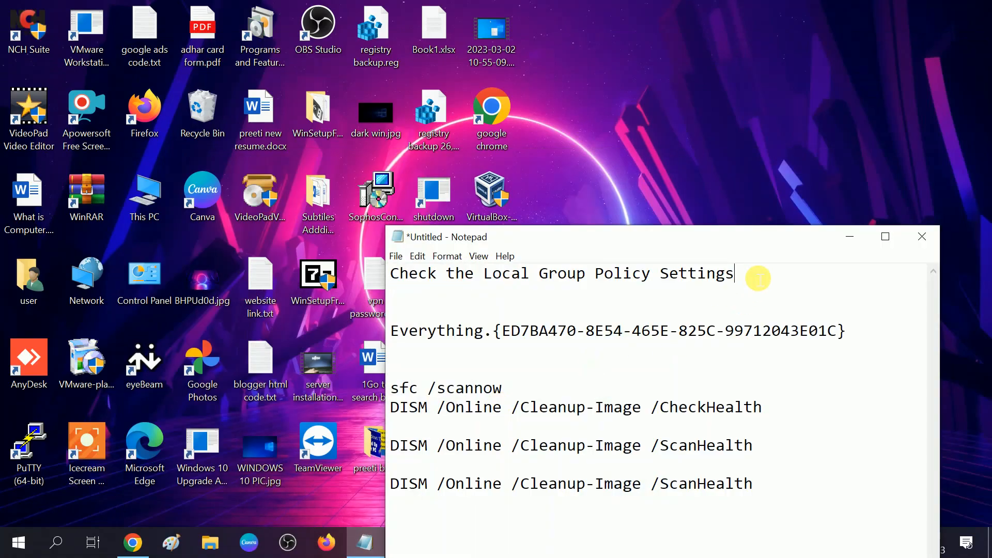
text(gpupdate /force)
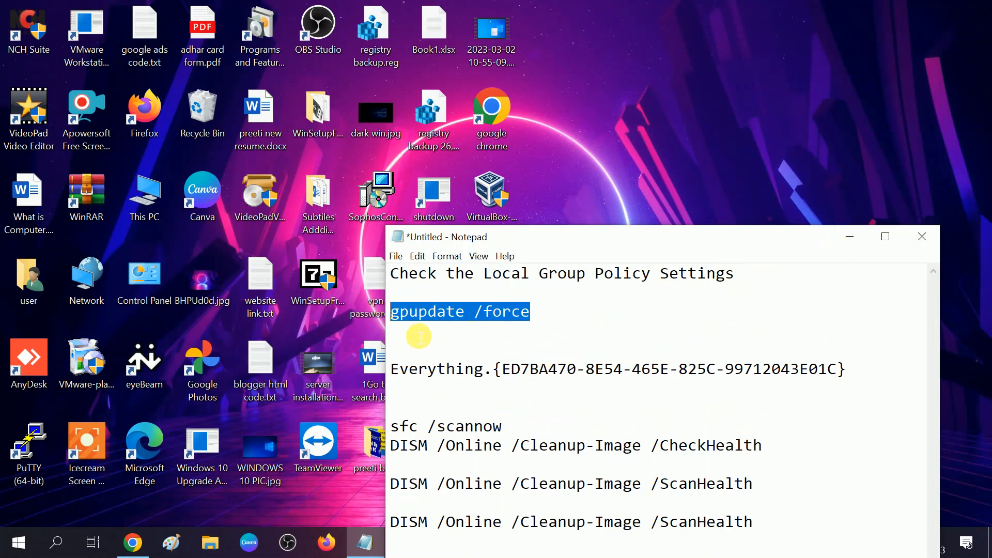
click(529, 311)
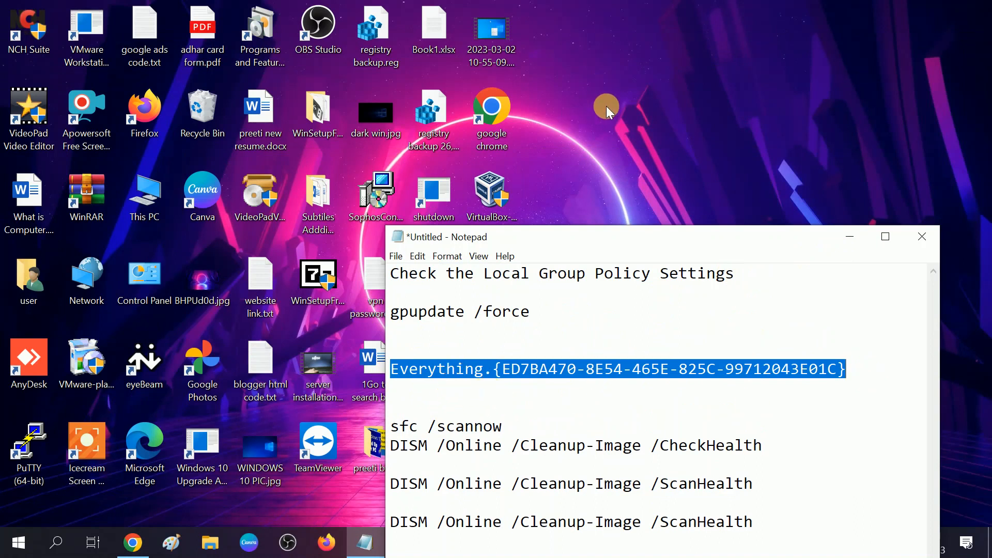
mouse_move(579, 105)
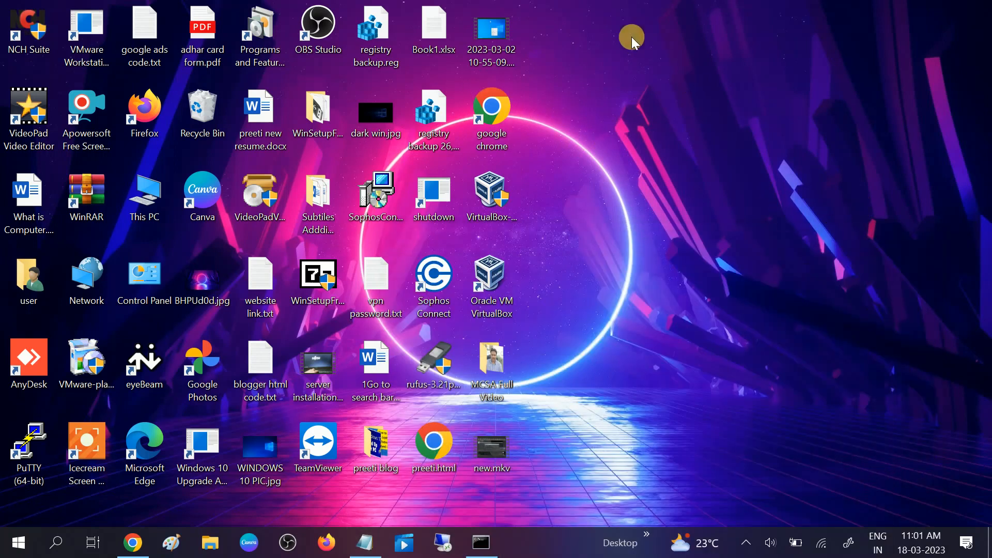
Create a new folder on the desktop and bring up its context options
right_click(630, 39)
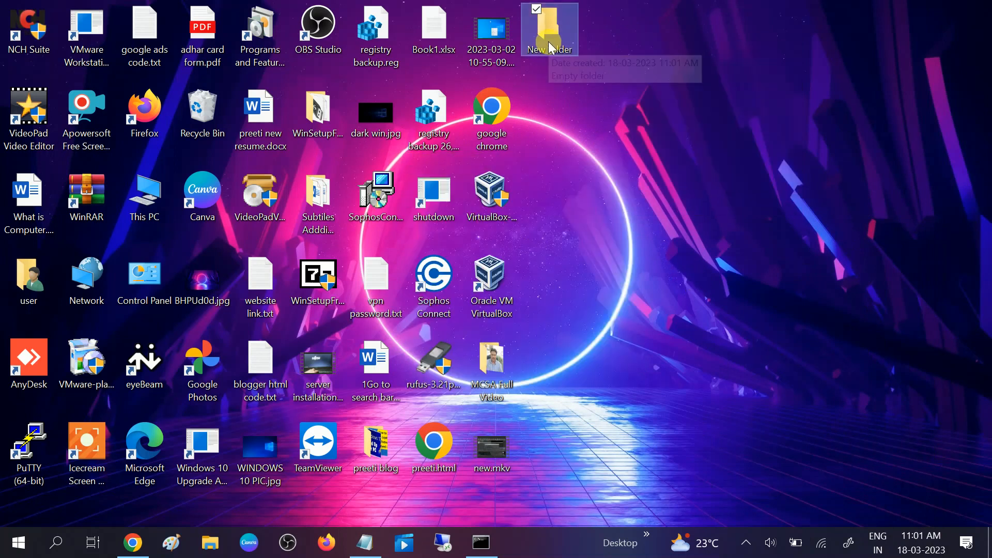
right_click(549, 28)
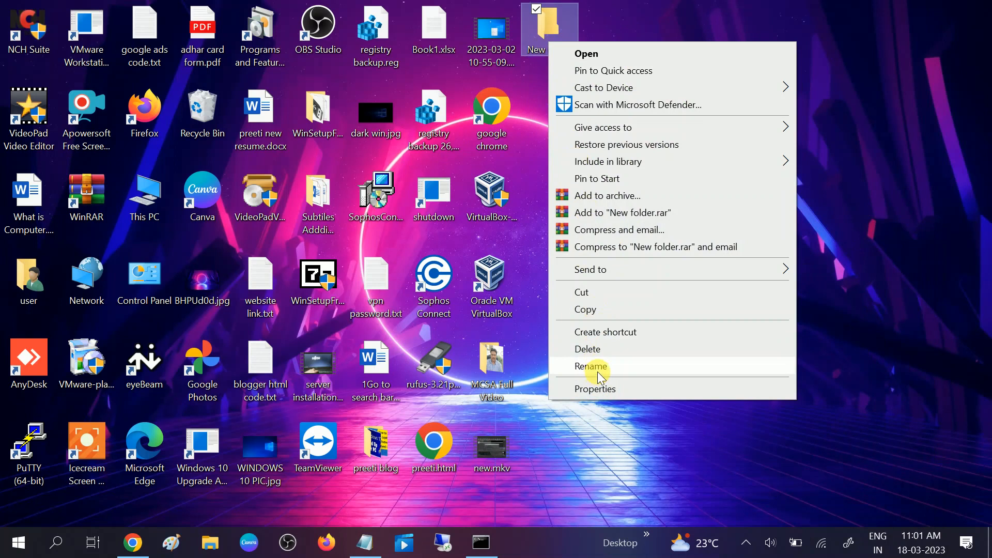
click(590, 366)
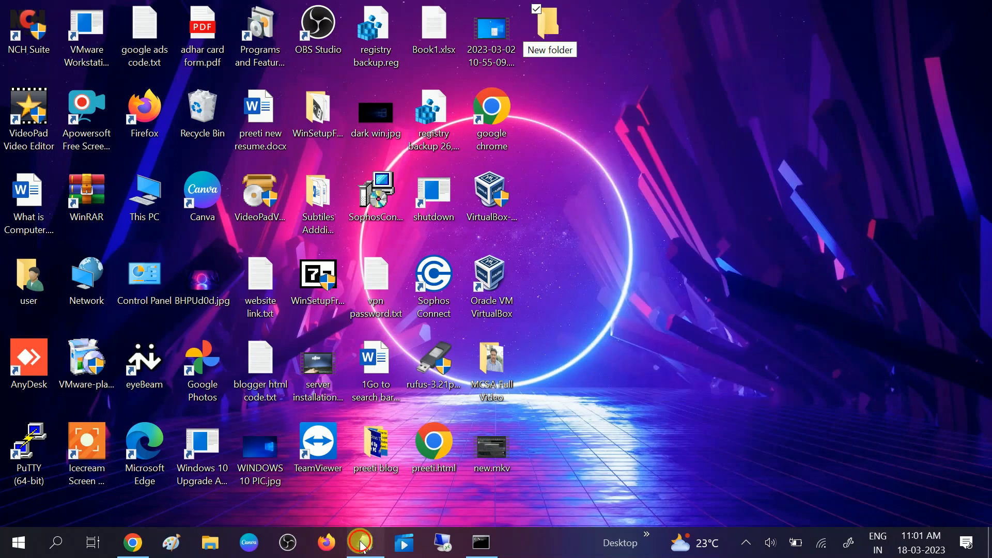
right_click(617, 369)
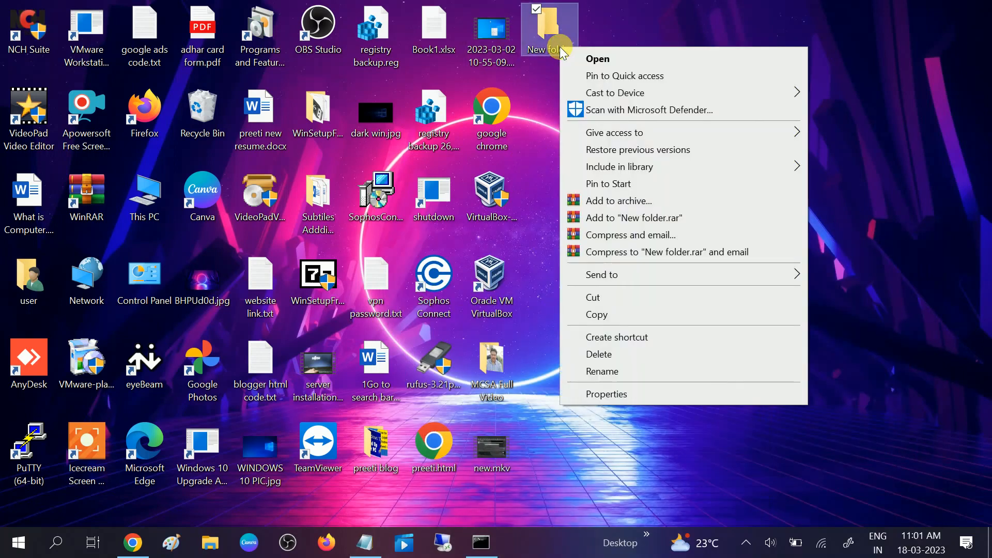
mouse_move(609, 371)
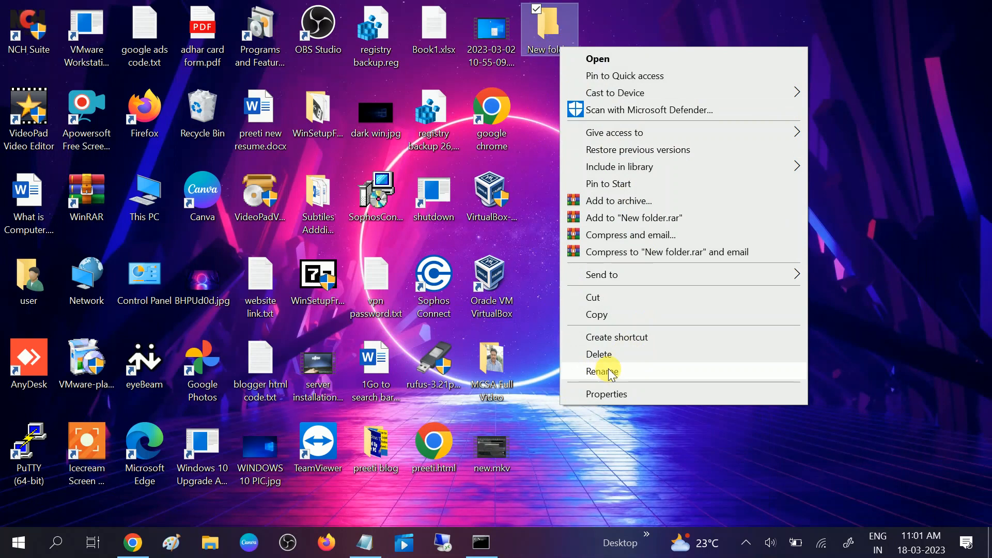
Rename the folder to Everything.{ED7BA470-8E54-465E-825C-99712043E01C} to make it a god-mode folder
click(605, 371)
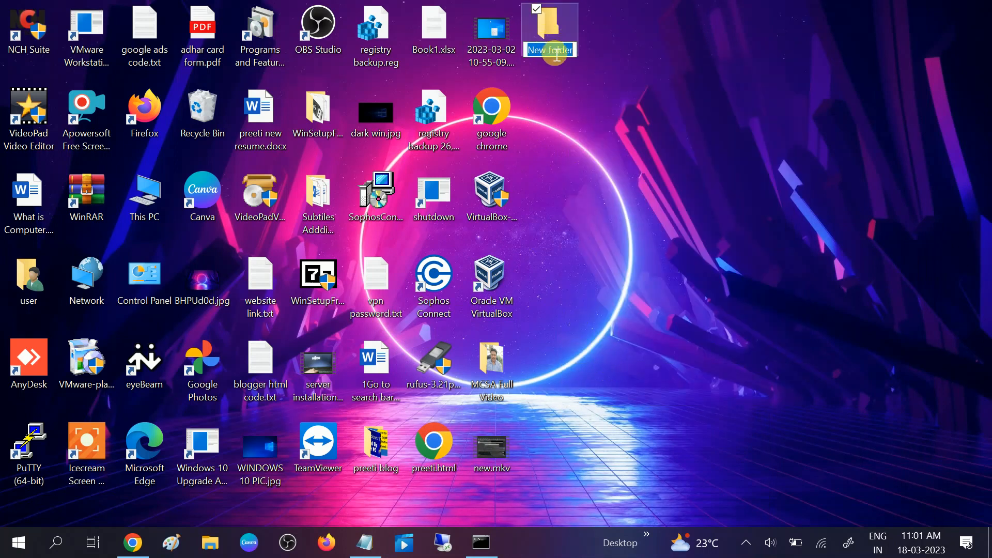
text({ED7BA470-8E54-465E-825C-99712043E01C})
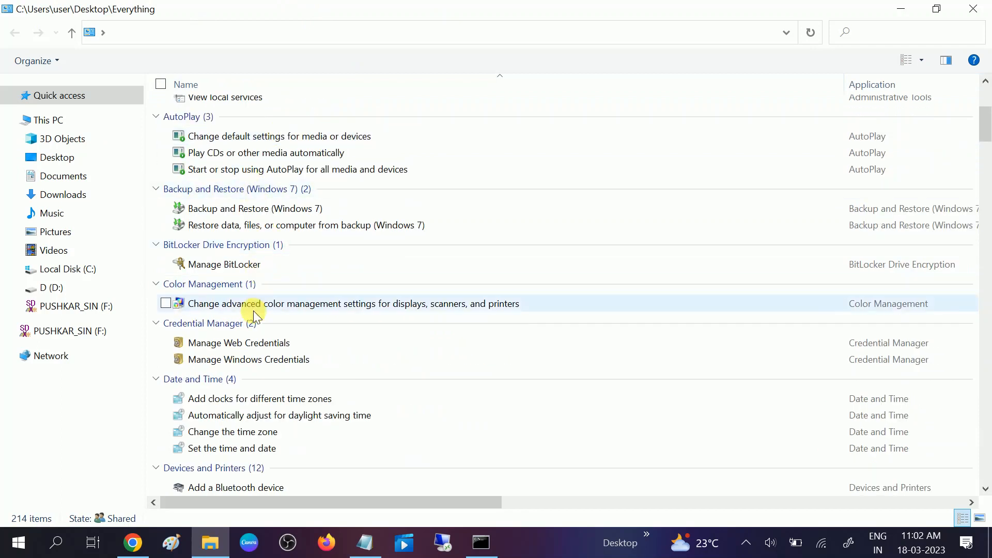
Scroll the 214 god-mode settings down to Programs and Features and launch Add or remove programs
scroll(down, 3)
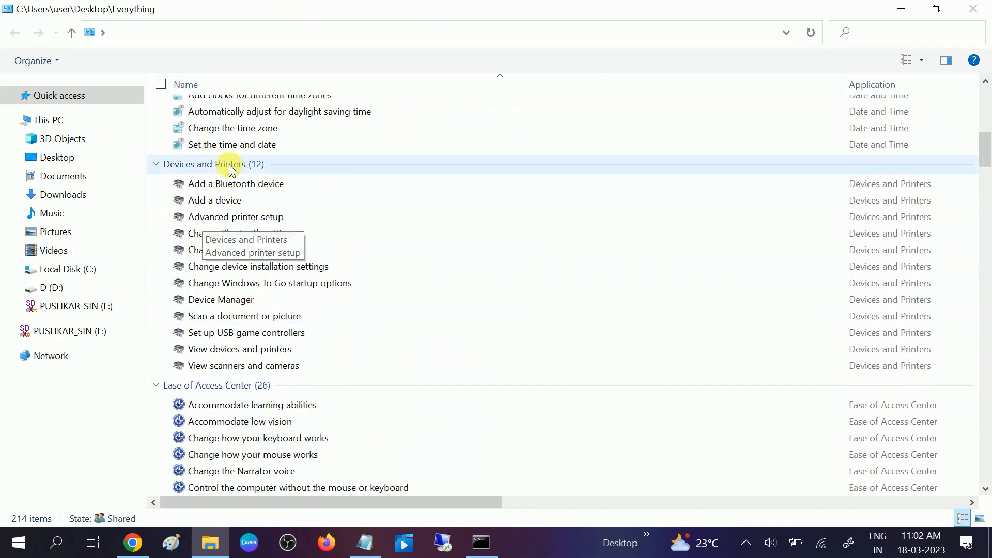
scroll(down, 3)
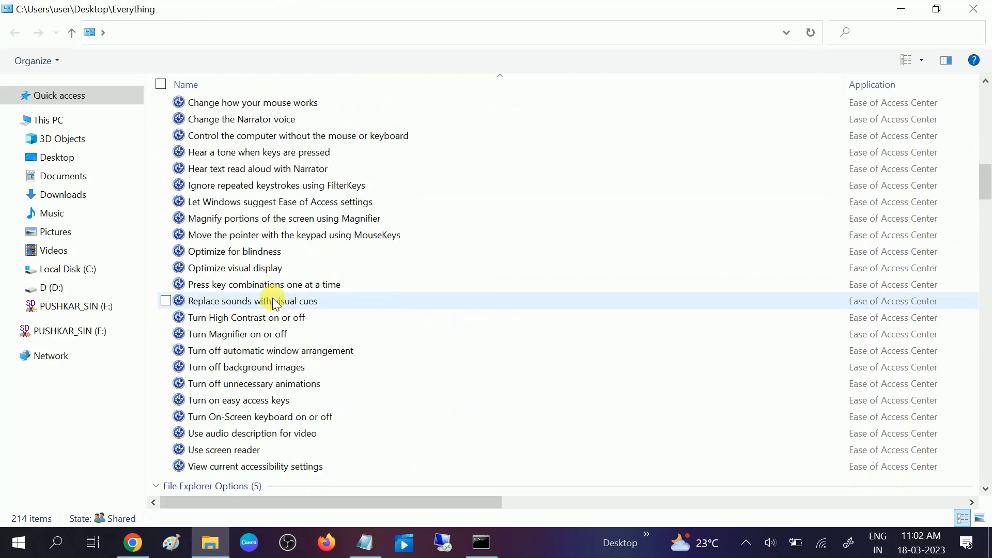
scroll(down, 3)
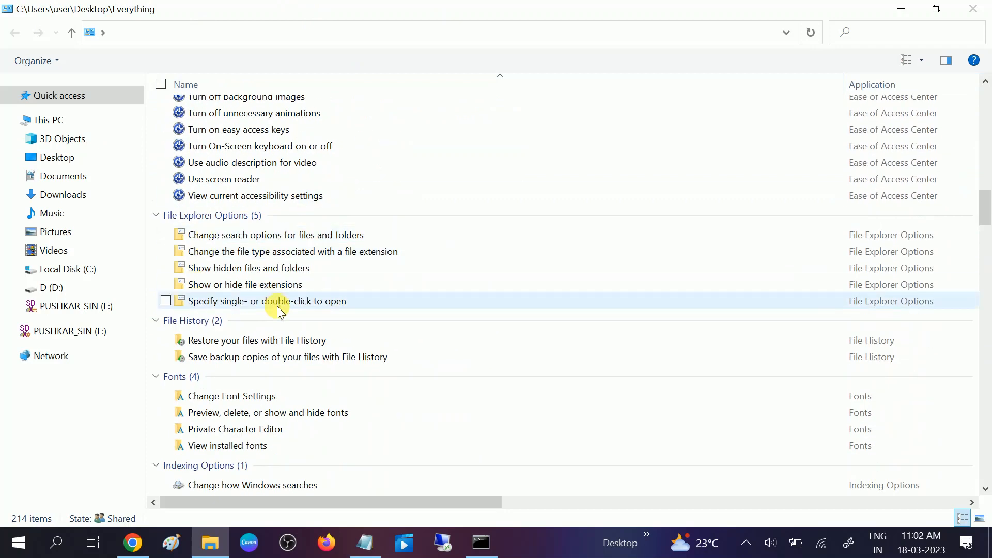
scroll(down, 3)
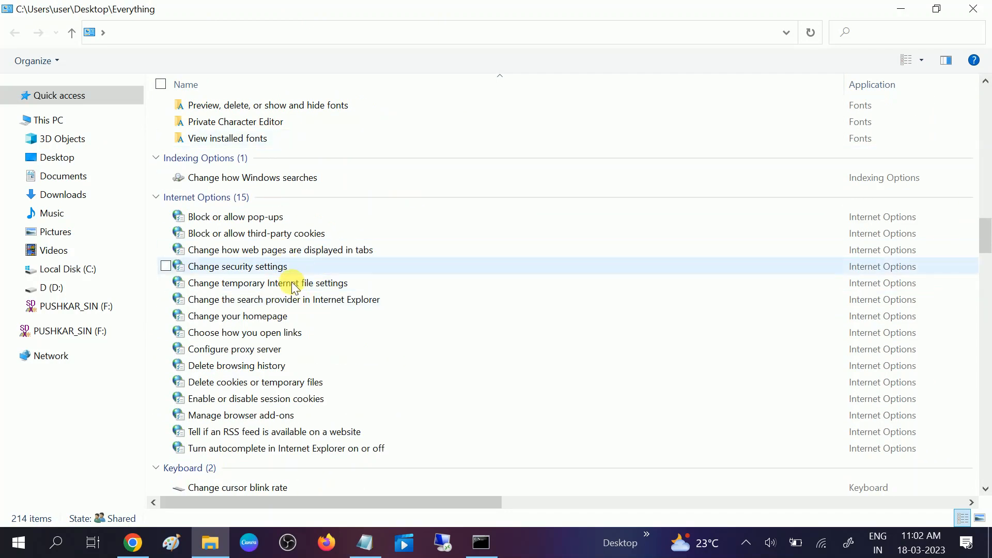
scroll(down, 3)
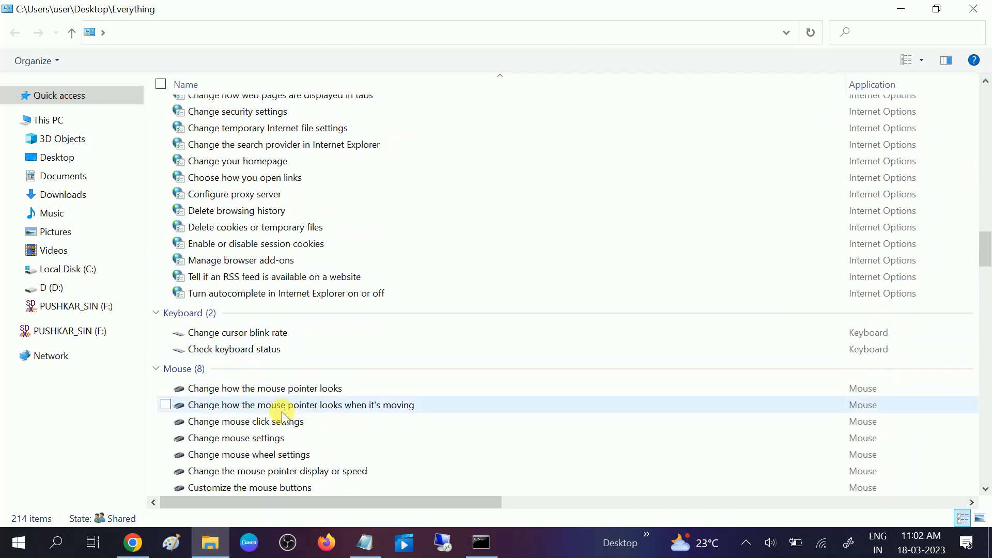
scroll(down, 3)
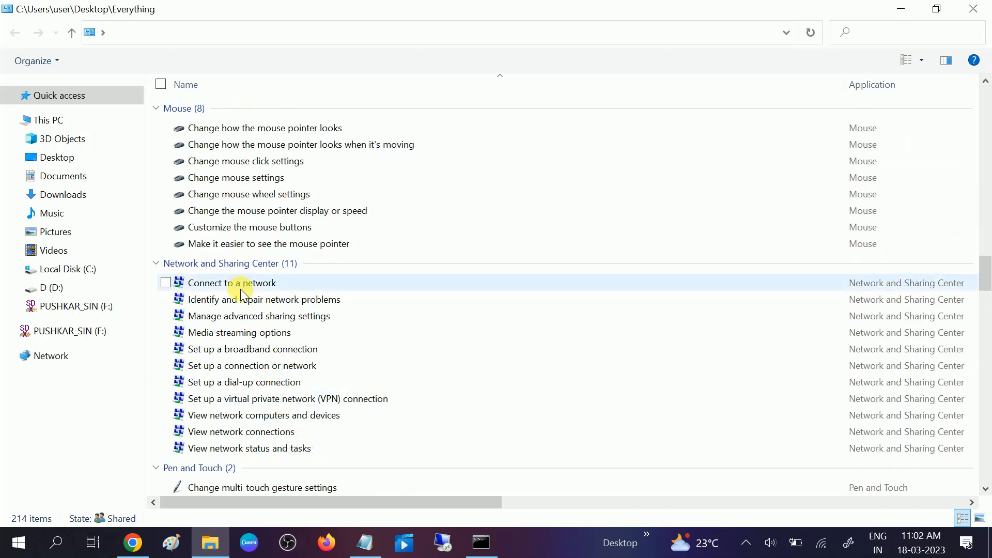
scroll(down, 3)
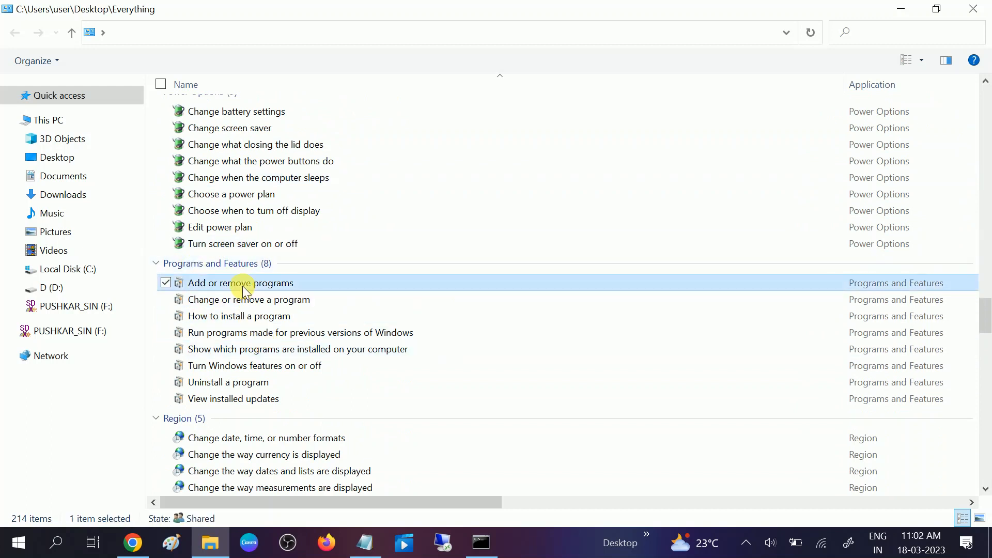
double_click(241, 283)
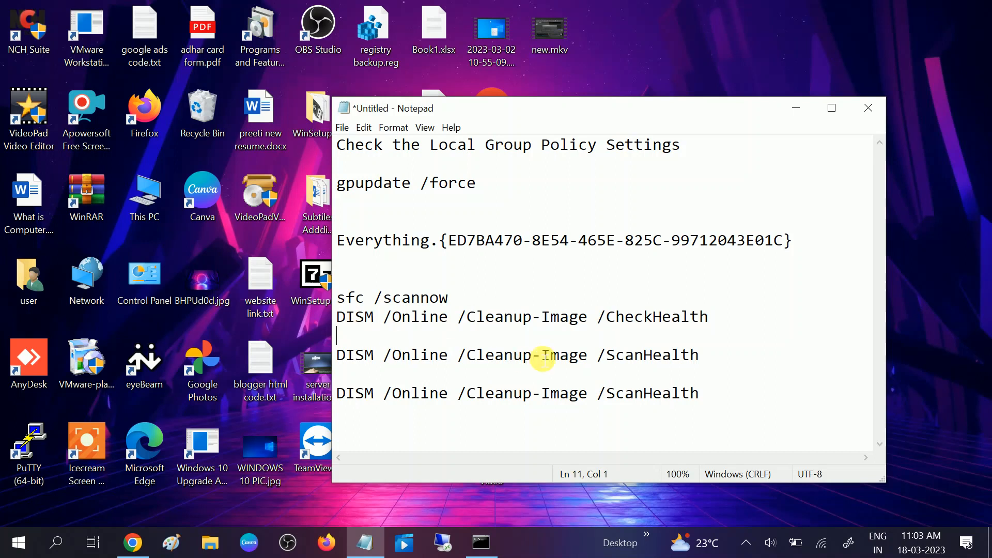
Separate the sfc /scannow line from the DISM commands with a blank line and return to the taskbar
triple_click(518, 354)
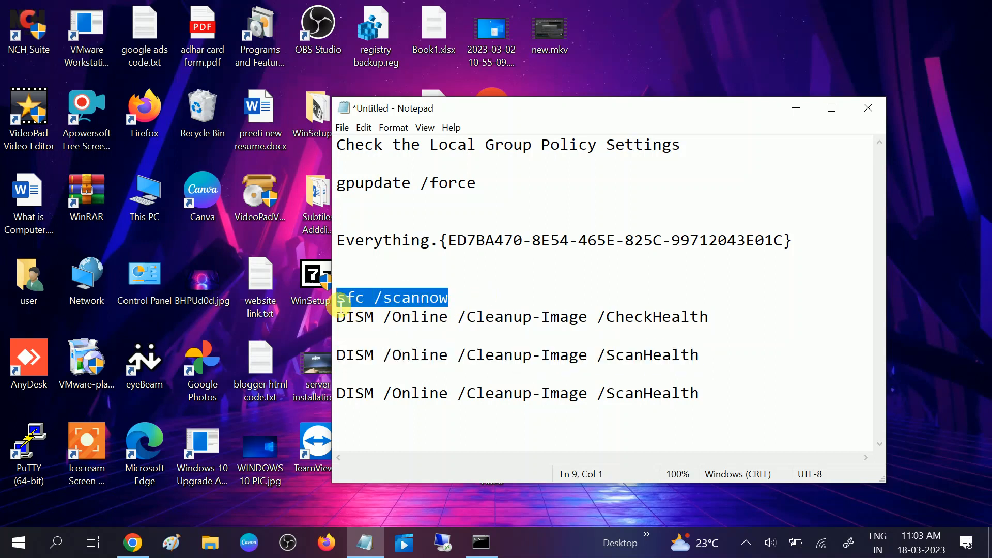
click(468, 317)
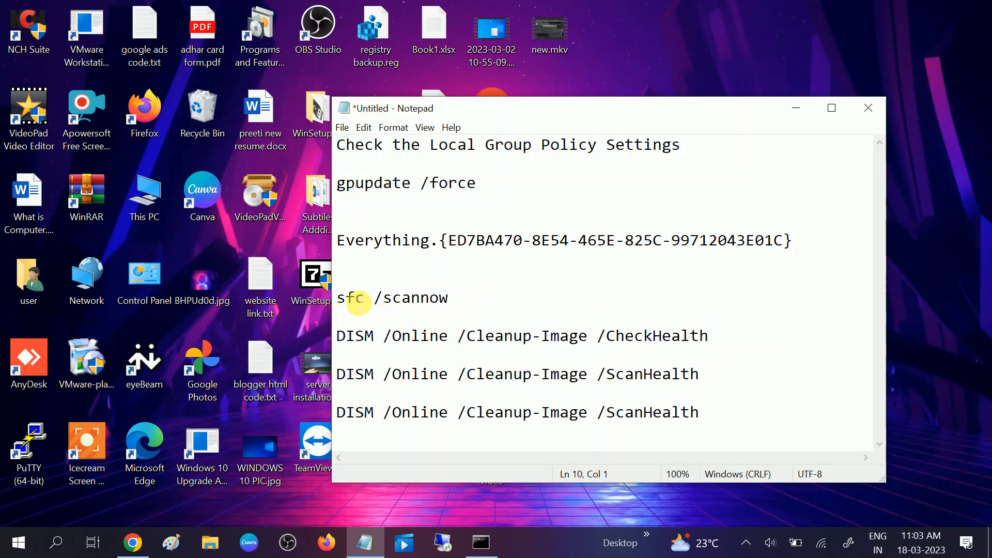
click(481, 542)
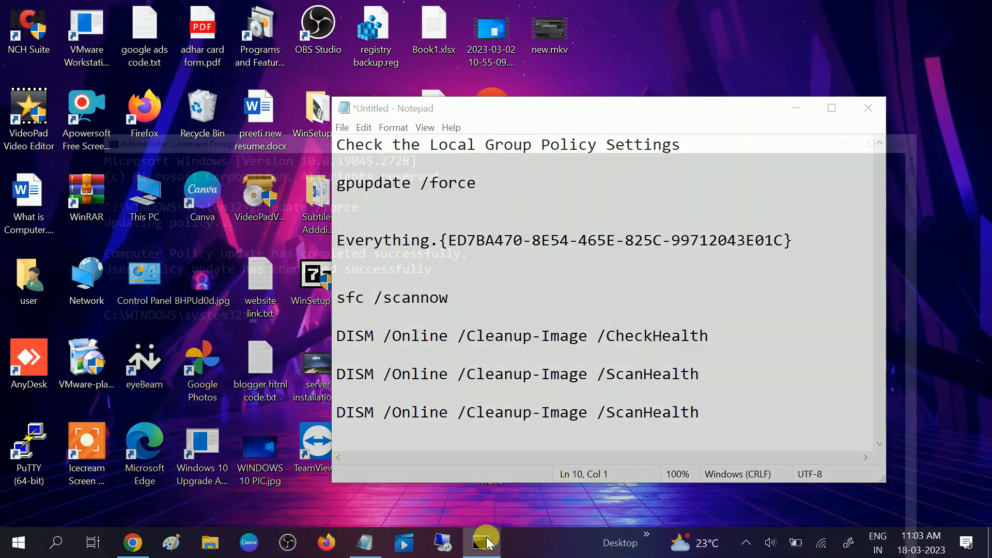
click(483, 542)
text(c)
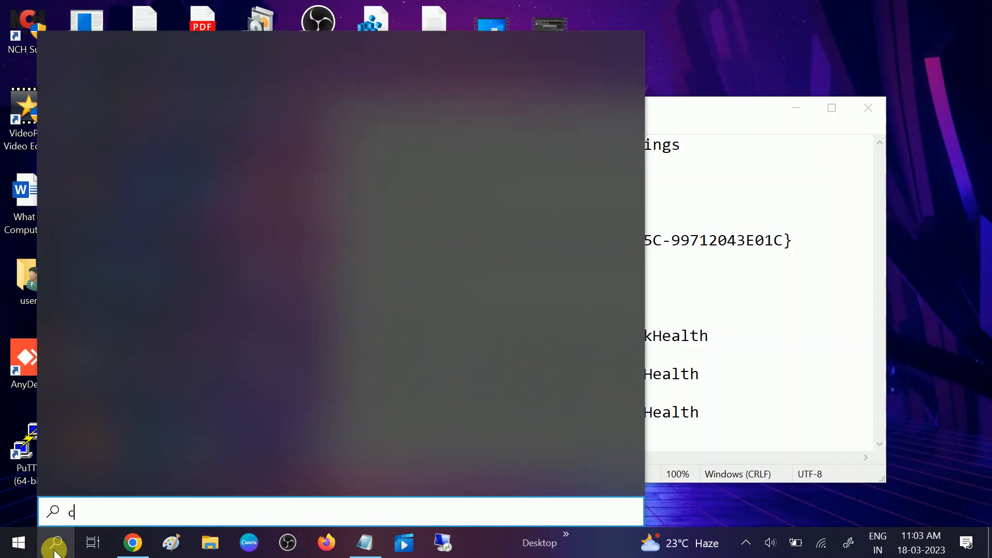
Search cmd and launch Command Prompt with Run as administrator
text(md)
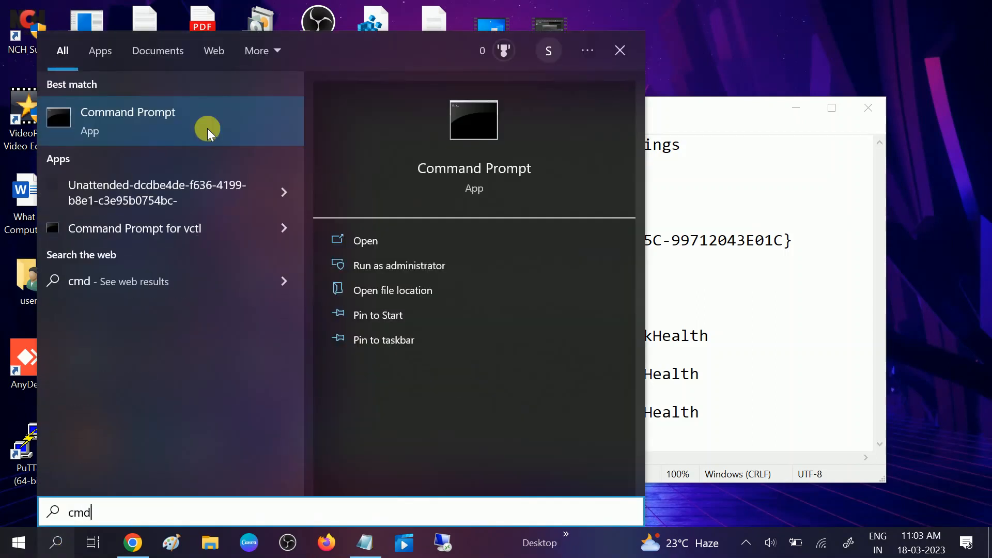
right_click(128, 120)
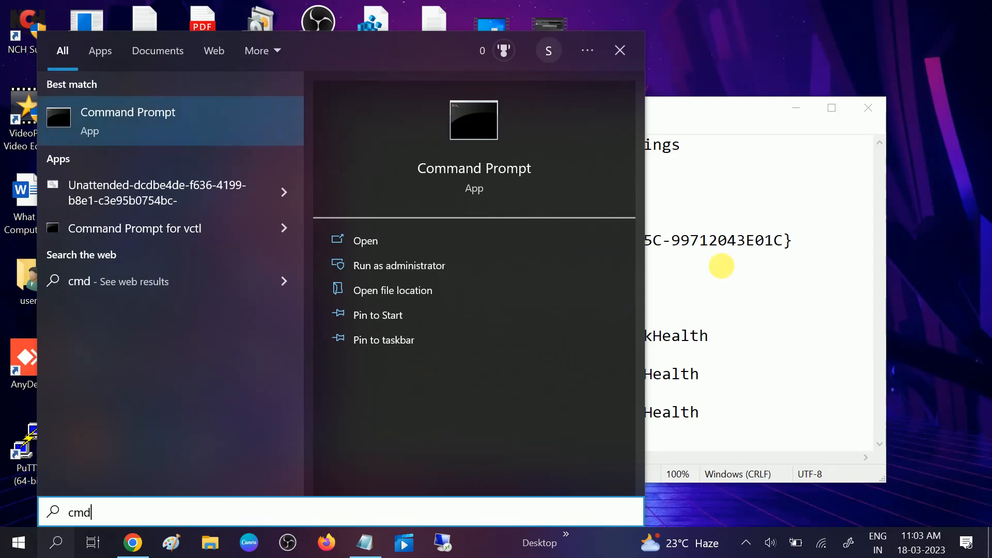
click(399, 266)
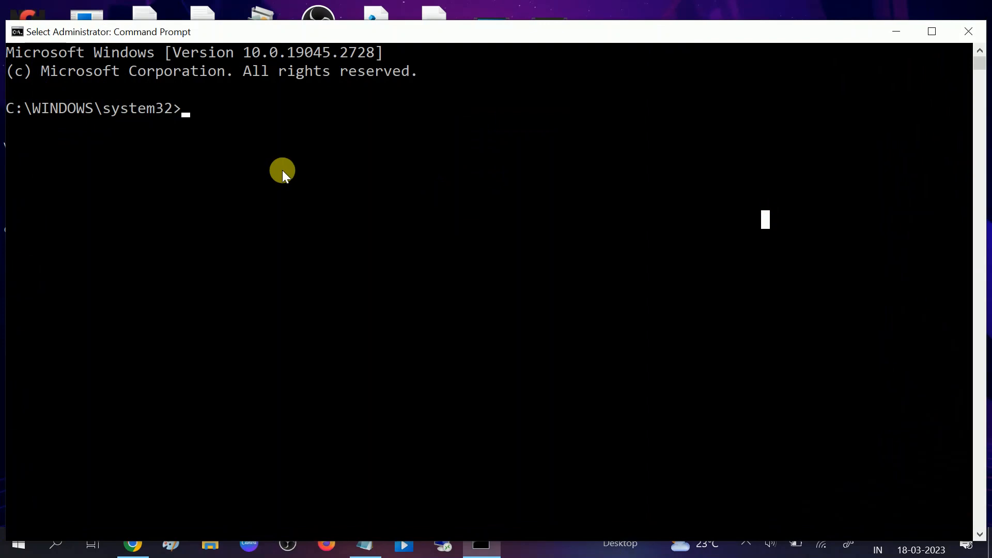
Run sfc /scannow, then close the Command Prompt window at 5% verification
text(sfc)
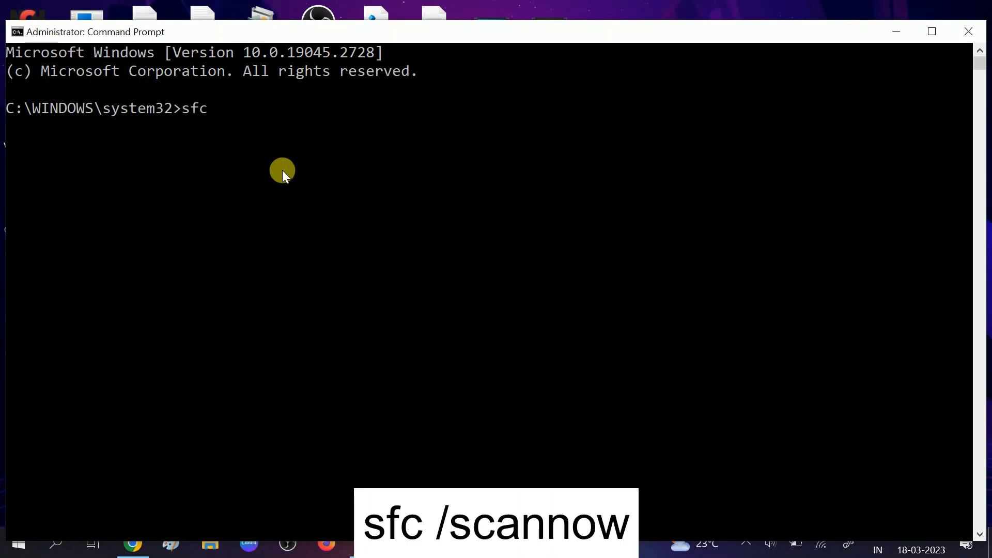
text(/scan)
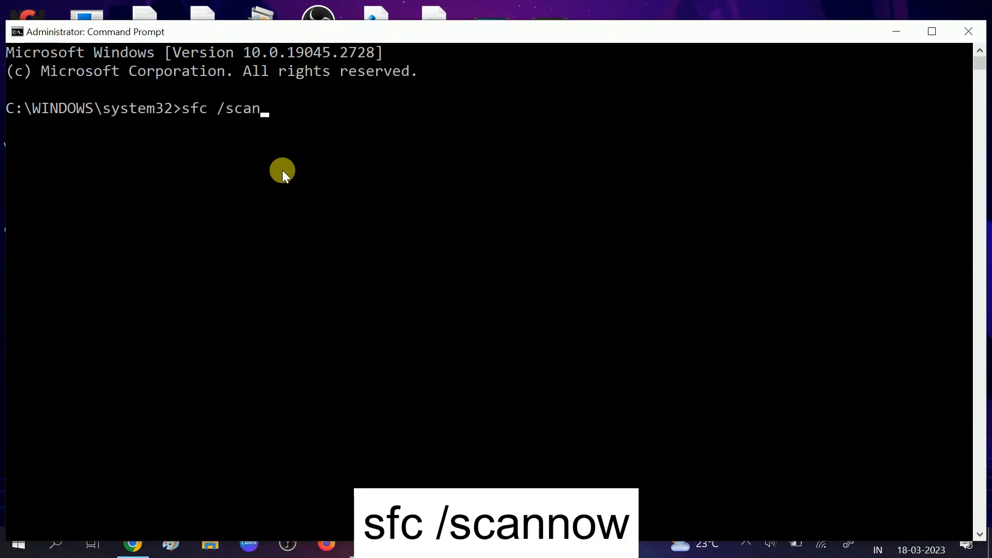
text(now)
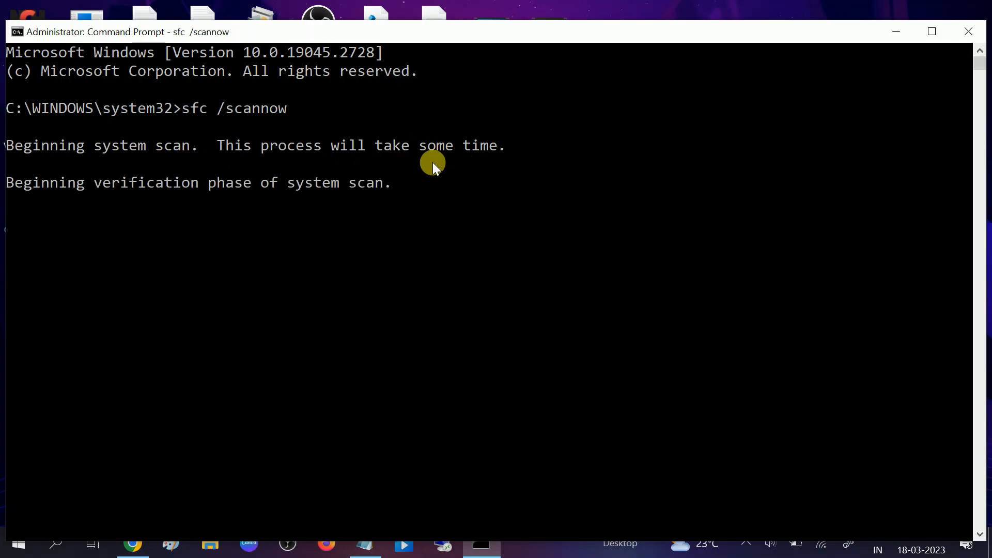
mouse_move(201, 209)
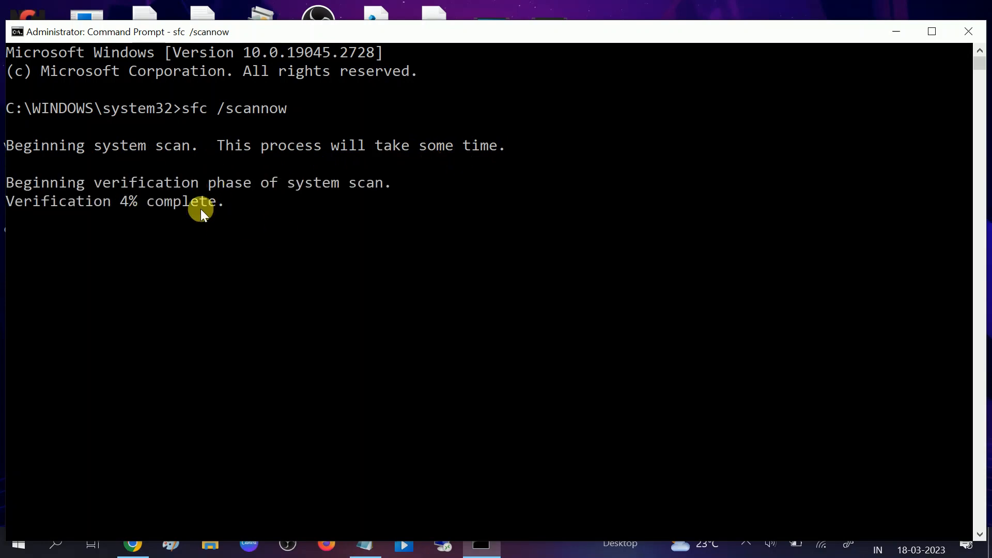
mouse_move(206, 220)
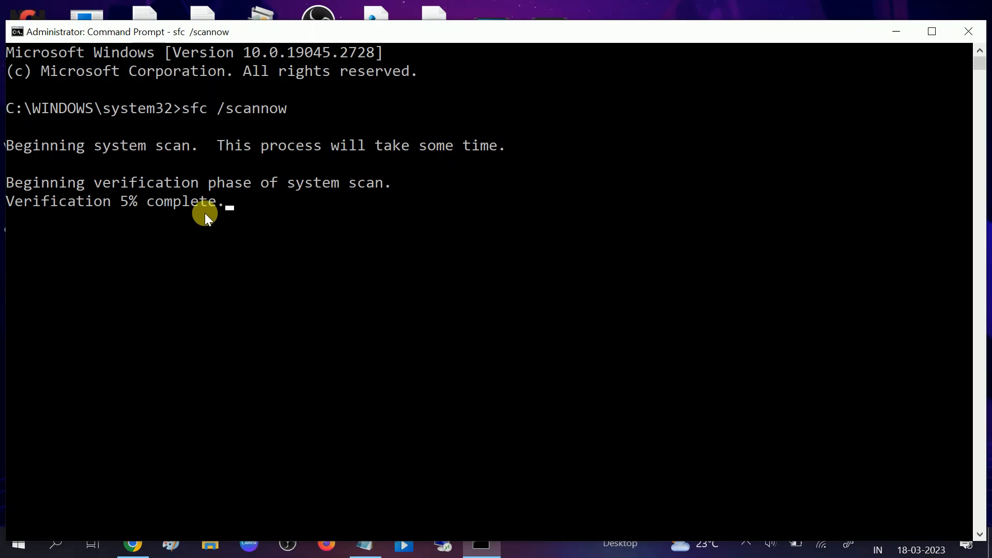
mouse_move(230, 232)
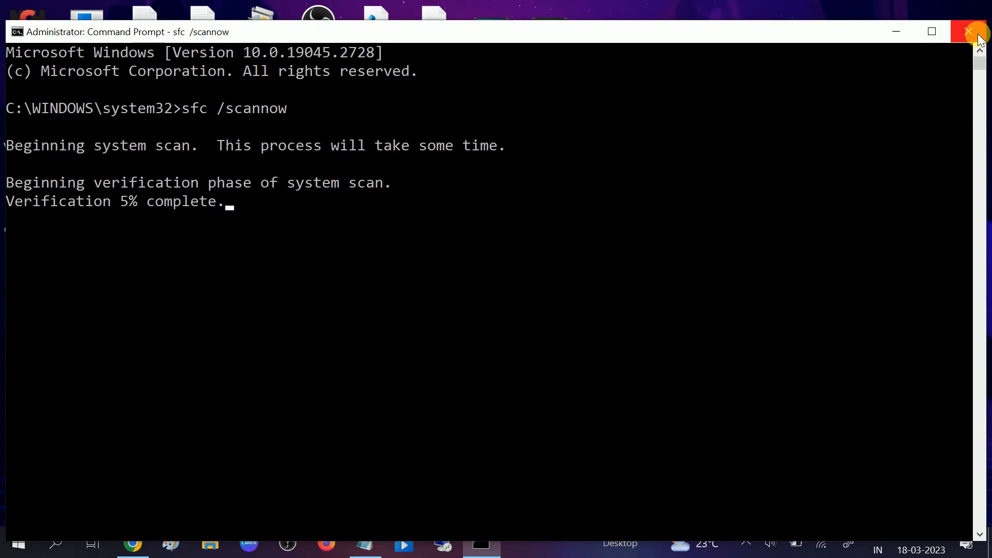
click(972, 32)
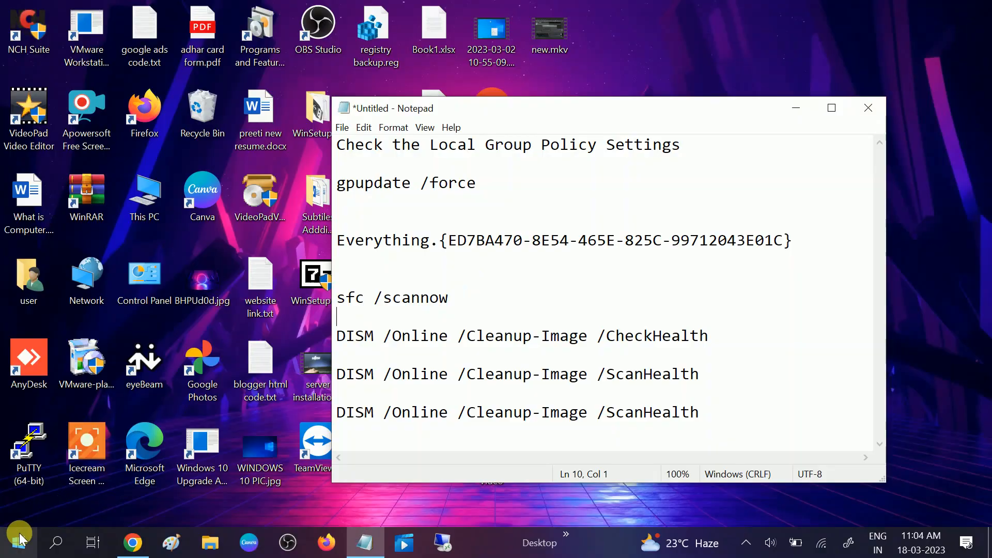
Toggle the Start menu, then bring up Windows search for the DISM CheckHealth step
click(18, 542)
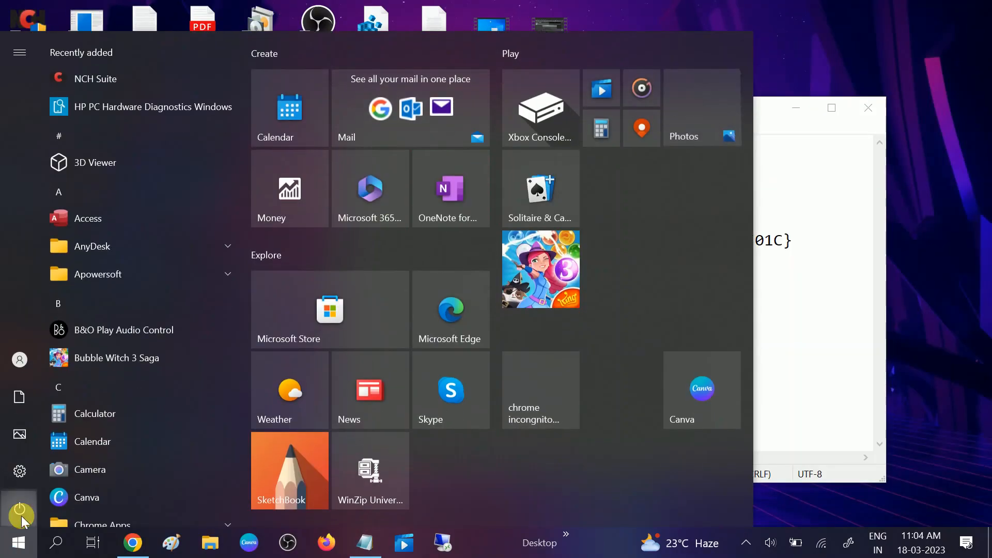
click(19, 510)
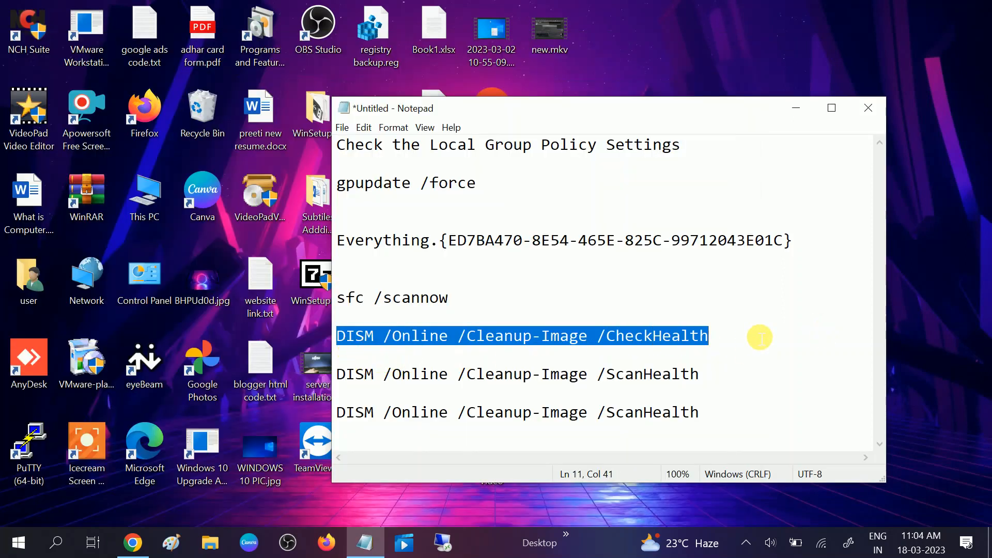
mouse_move(663, 343)
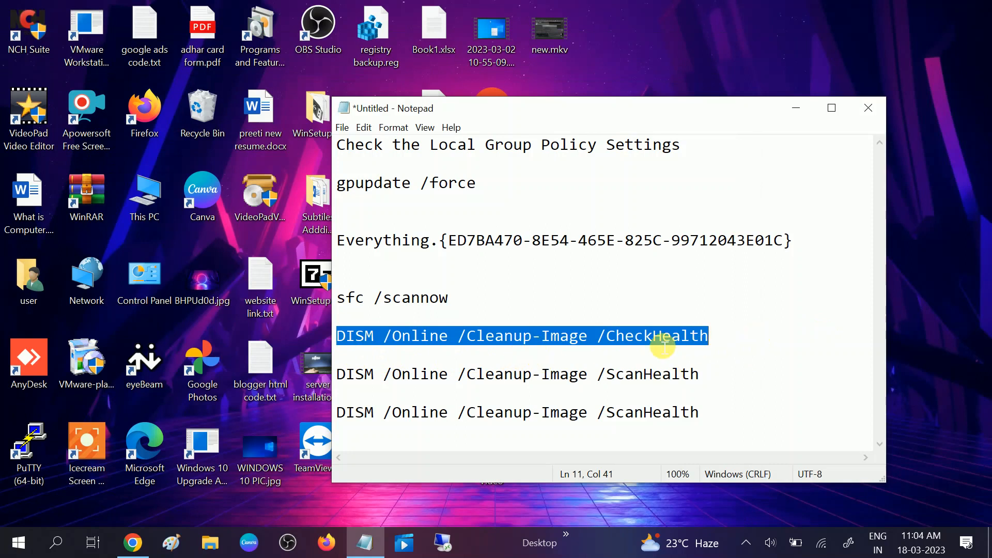
mouse_move(107, 517)
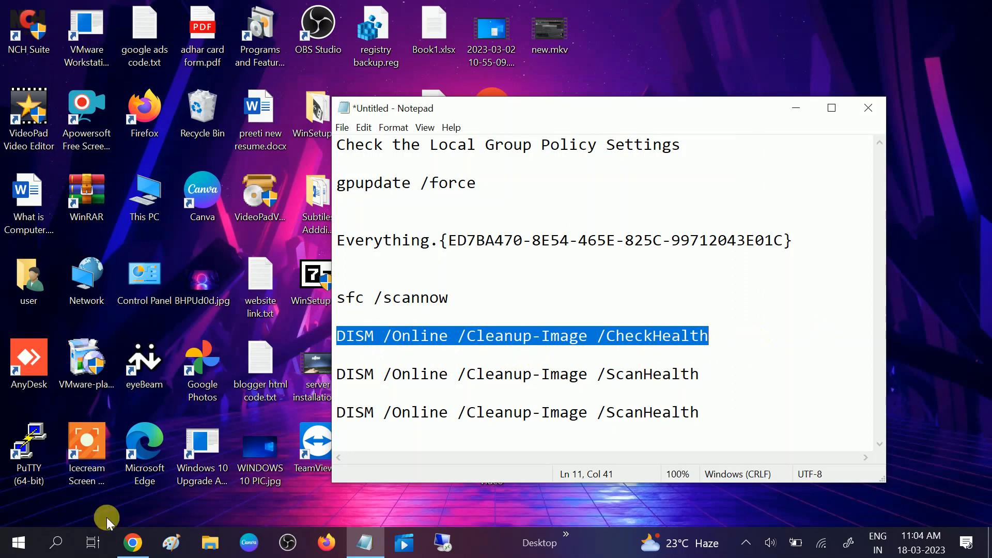
click(55, 542)
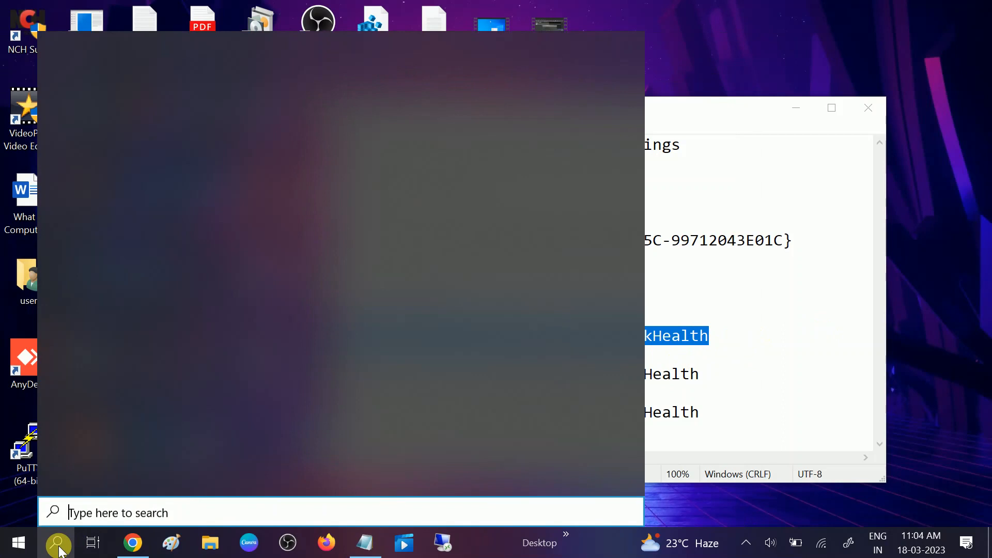
Search cmd and launch Command Prompt with Run as administrator
text(cmd)
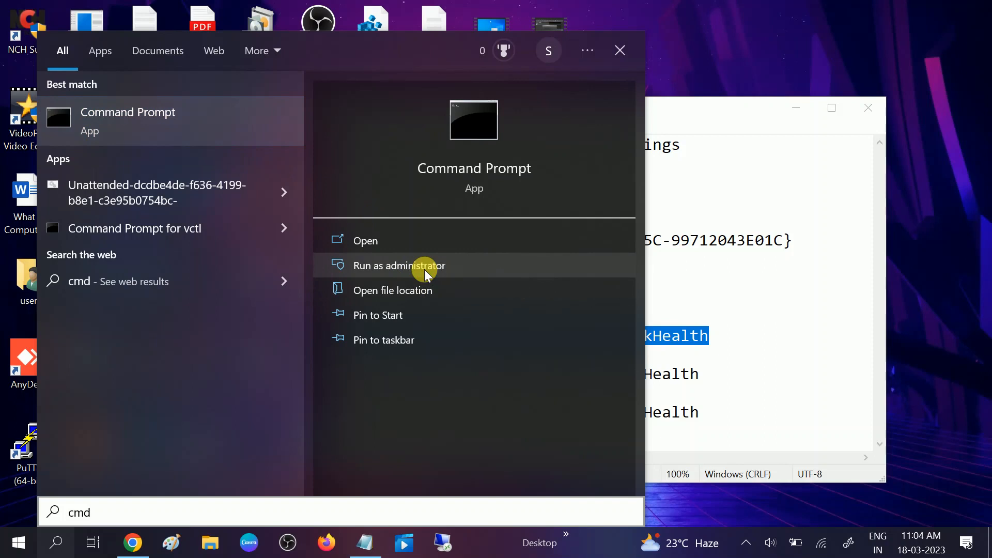
mouse_move(446, 360)
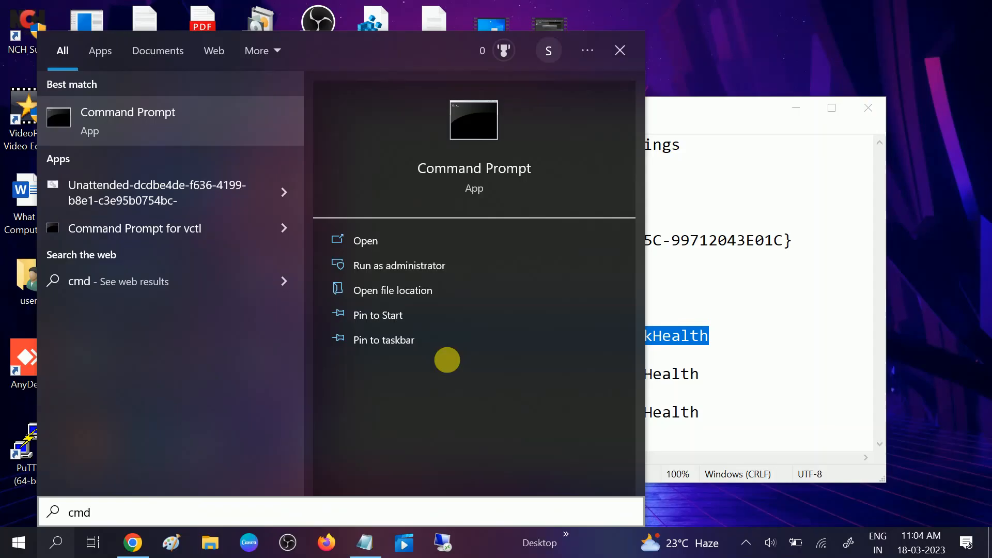
click(399, 265)
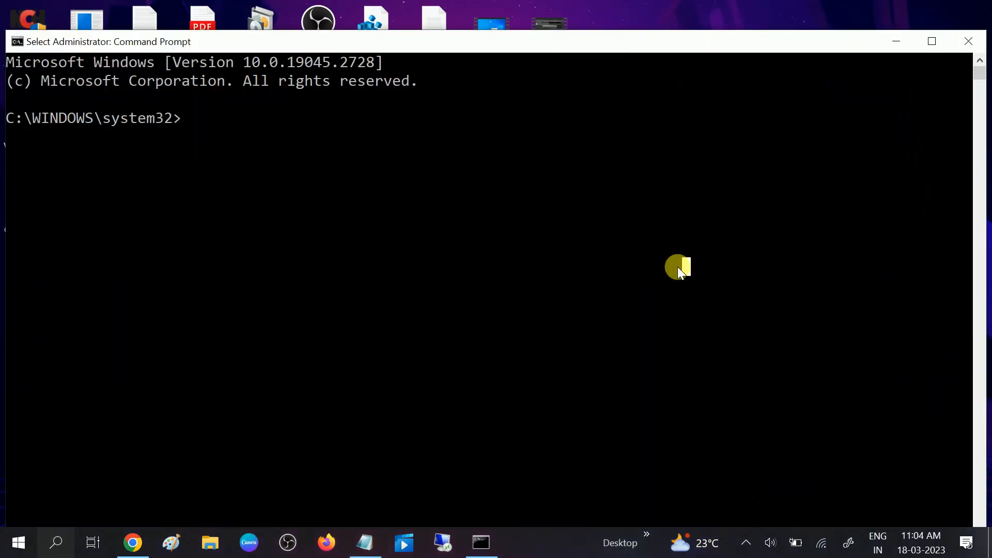
Enter DISM /Online /Cleanup-Image /CheckHealth at the administrator prompt
text(DISM /Online /Cleanup-Image /CheckHealth)
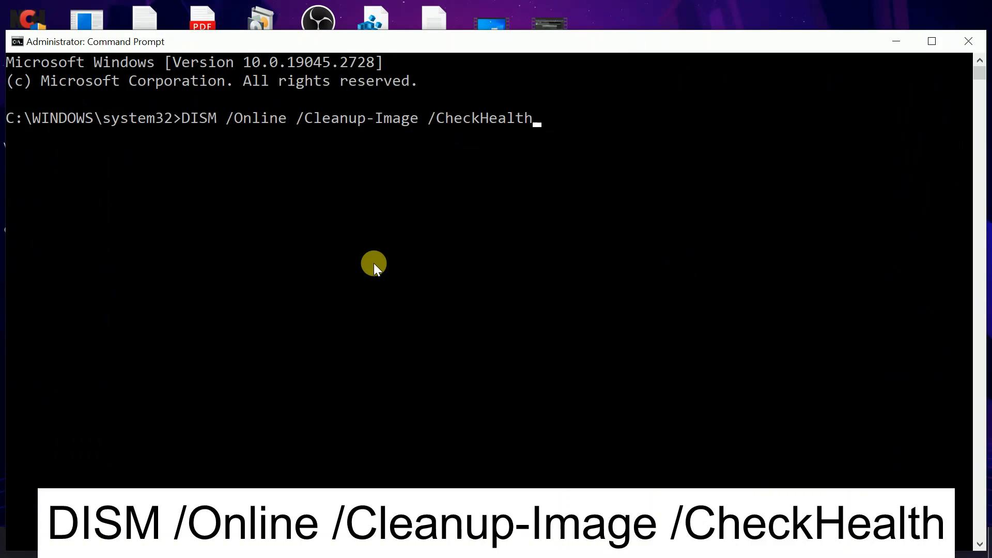
mouse_move(547, 198)
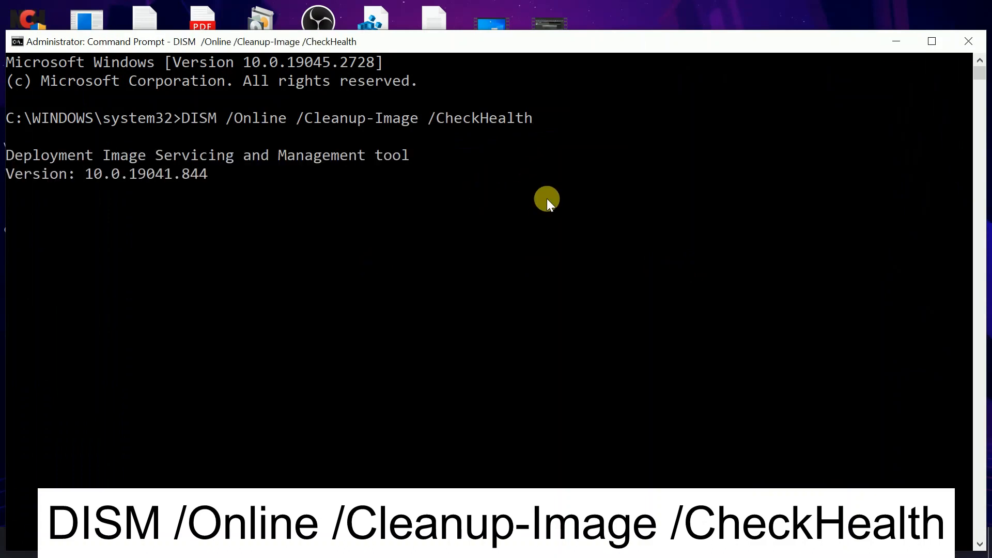
mouse_move(74, 156)
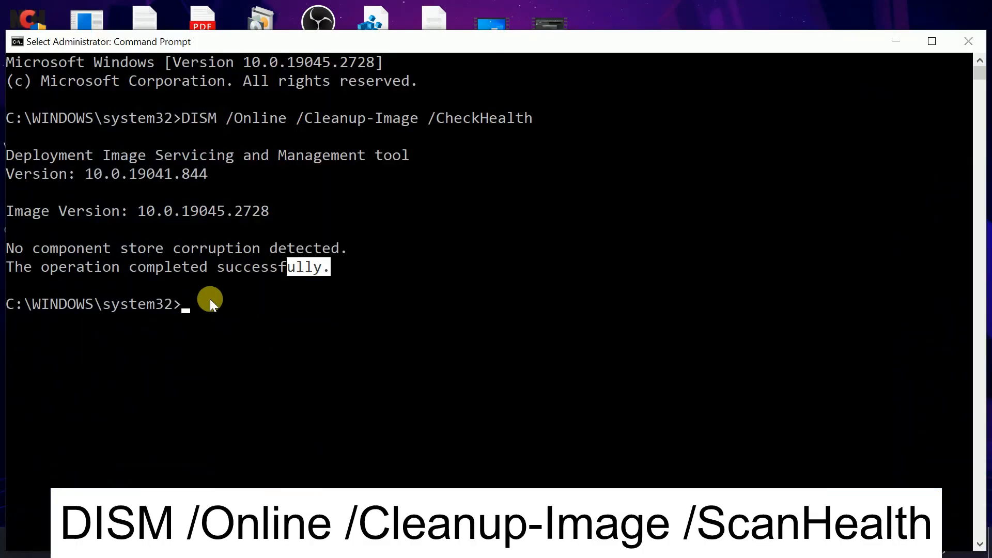
Run DISM /Online /Cleanup-Image /ScanHealth at the administrator prompt
text(DISM /Online /Cleanup-Image /ScanHealth)
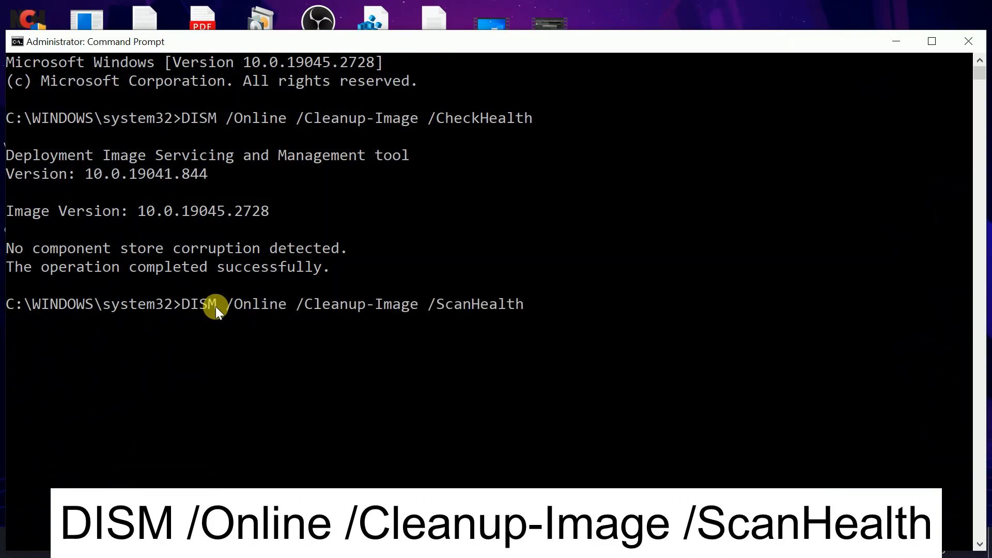
key(enter)
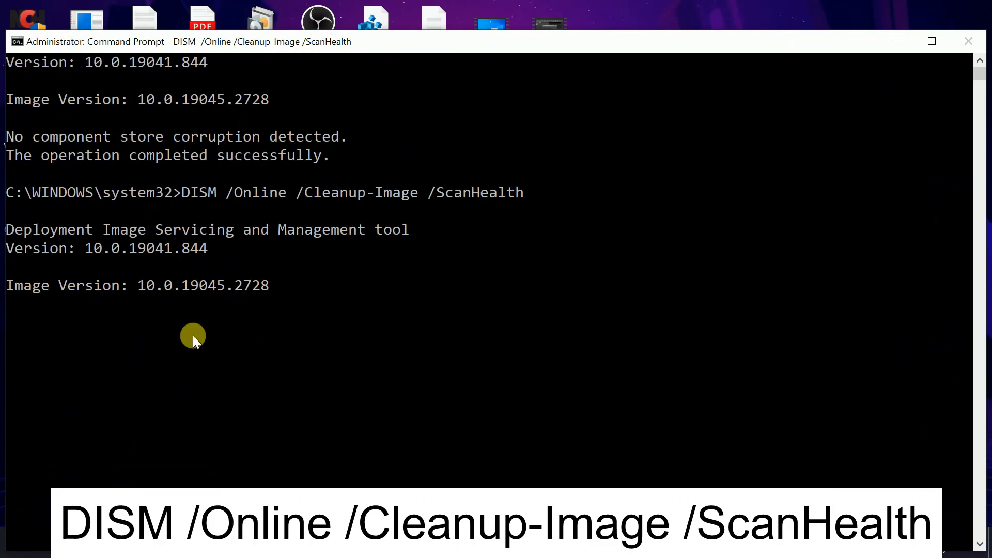
mouse_move(192, 339)
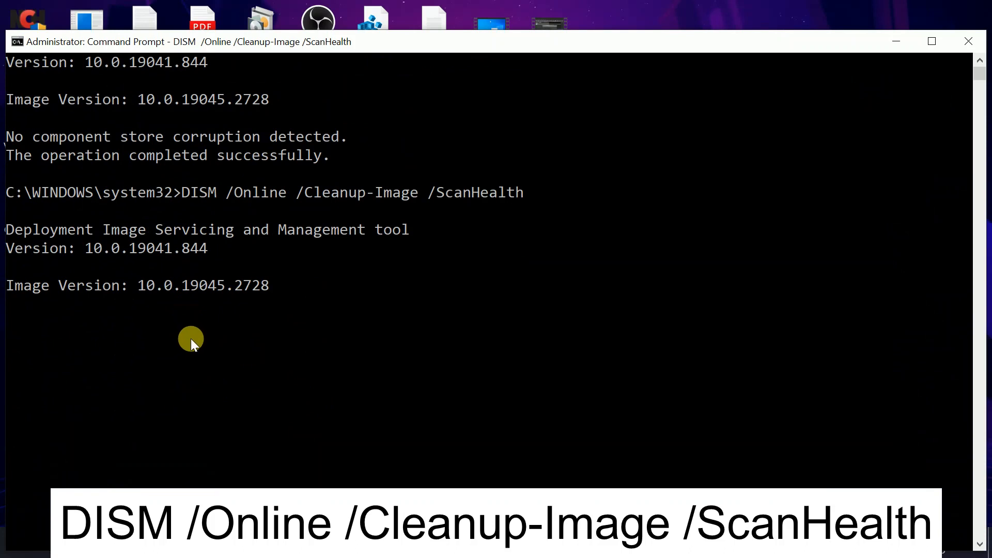
mouse_move(246, 312)
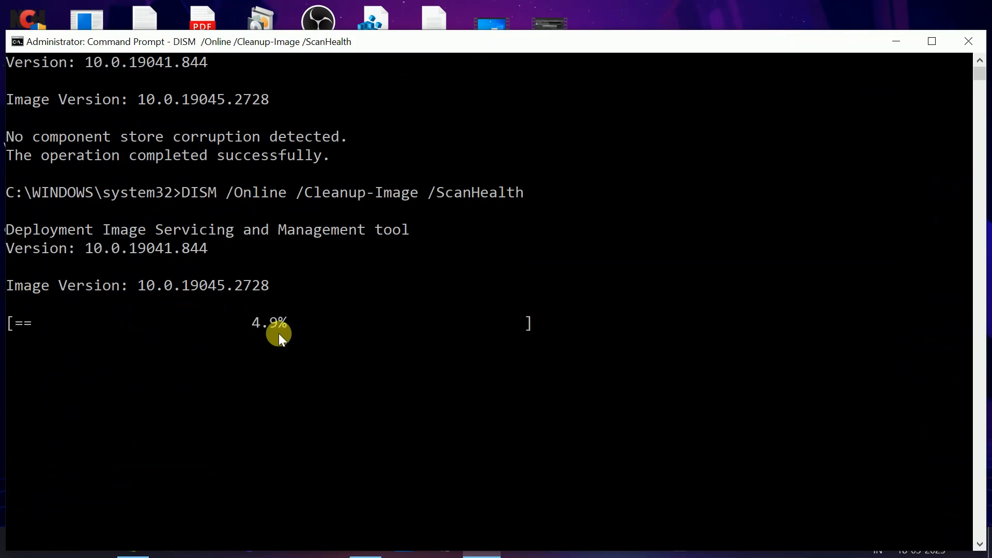
mouse_move(211, 332)
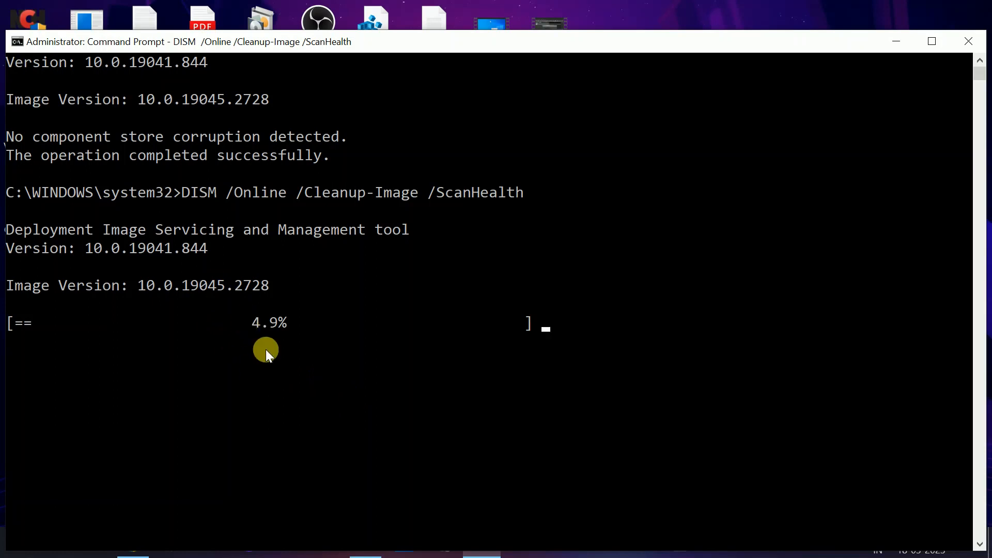
mouse_move(284, 349)
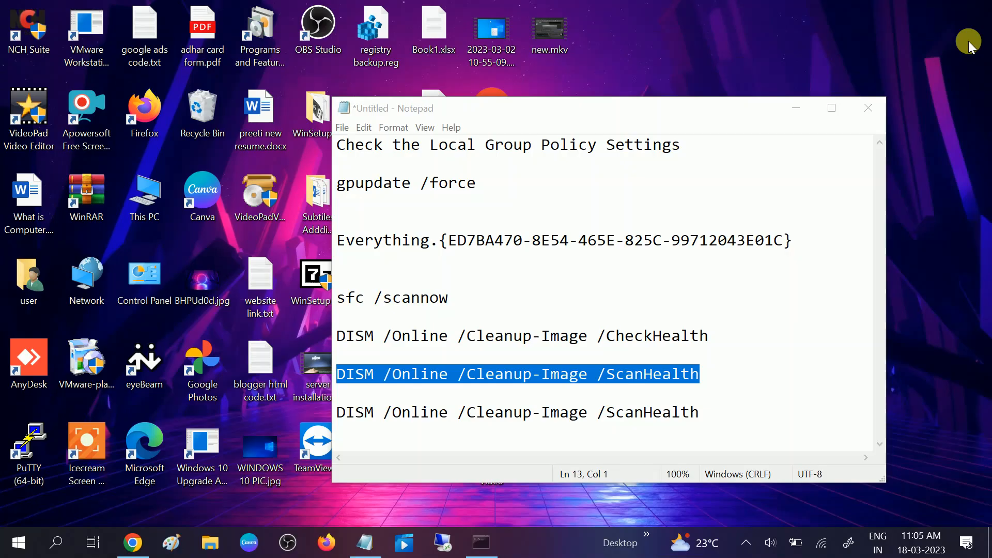
Edit the last DISM line to /RestoreHealth, select it, and search cm in Start
click(700, 375)
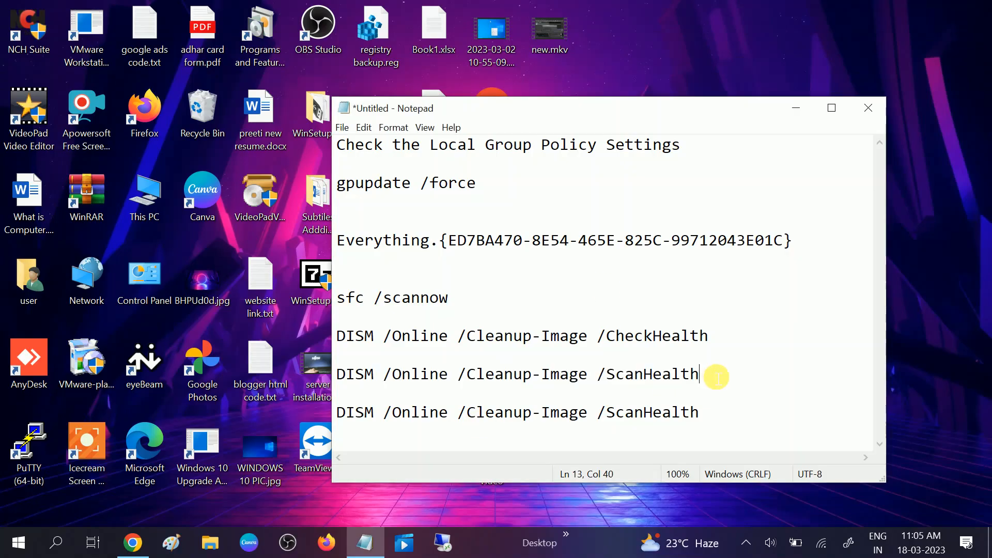
triple_click(518, 374)
text(Restore)
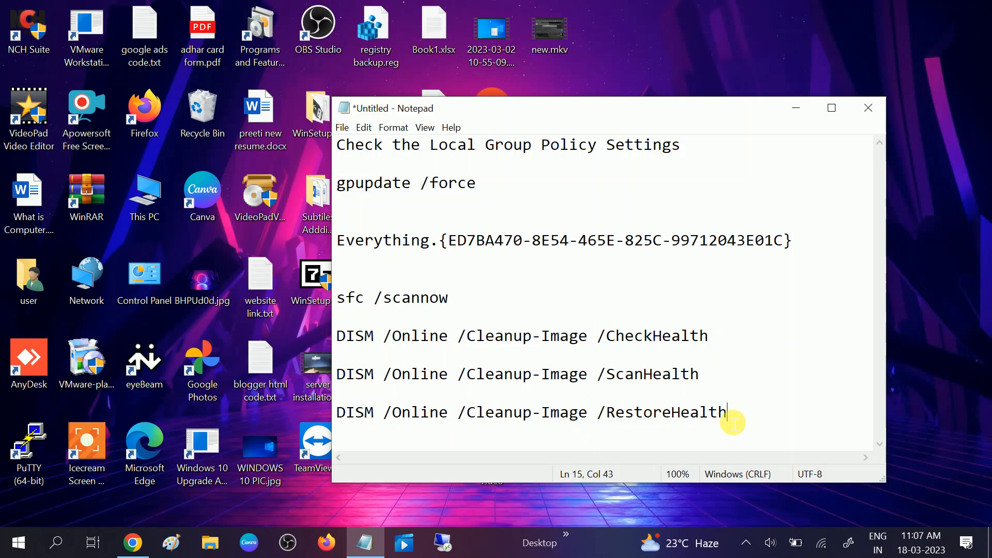
drag(731, 413, 336, 412)
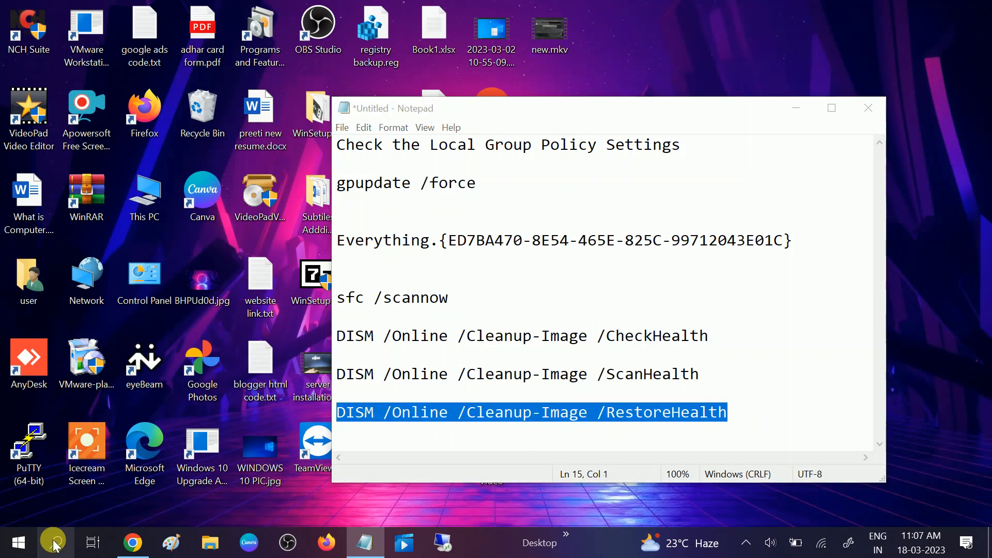
text(cm)
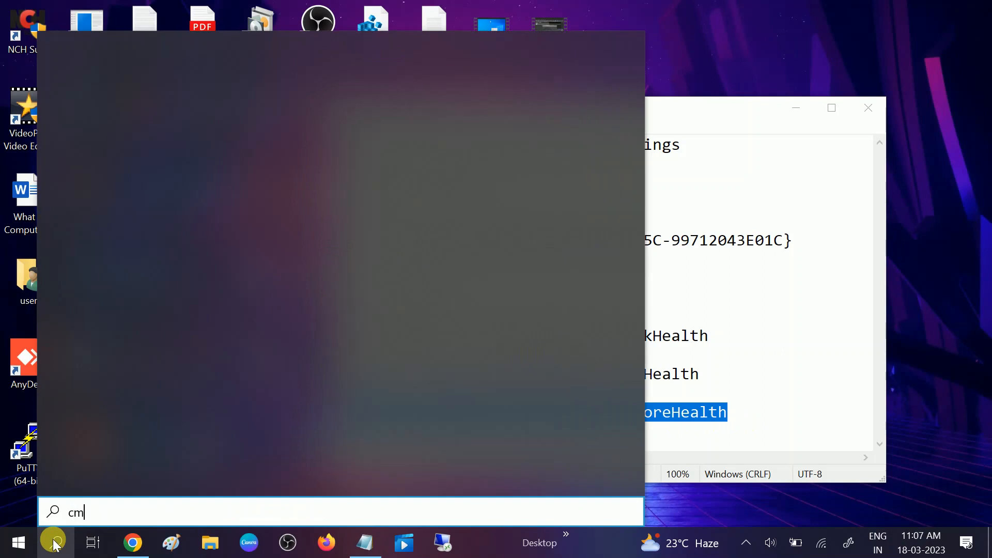
Finish the cmd search and launch the Command Prompt best match
text(d)
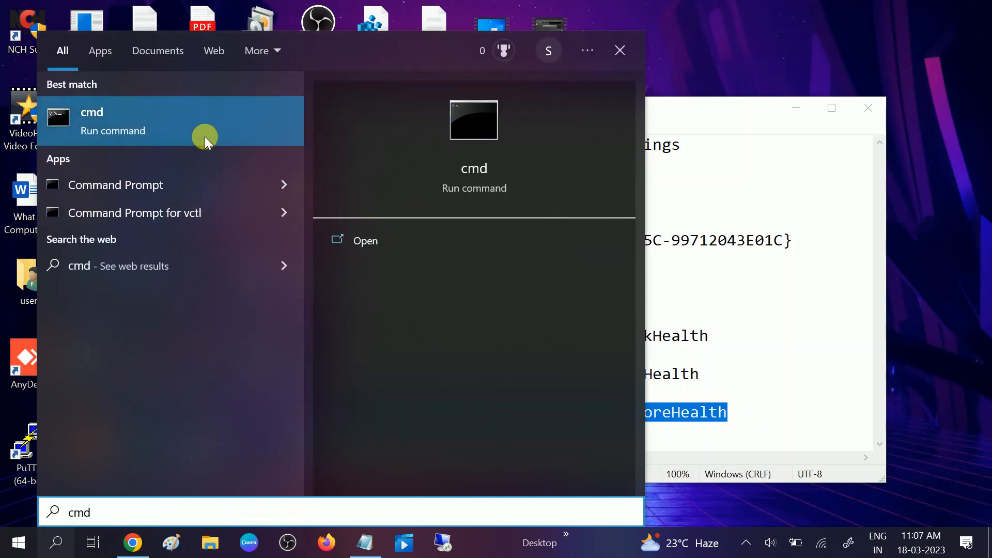
click(114, 185)
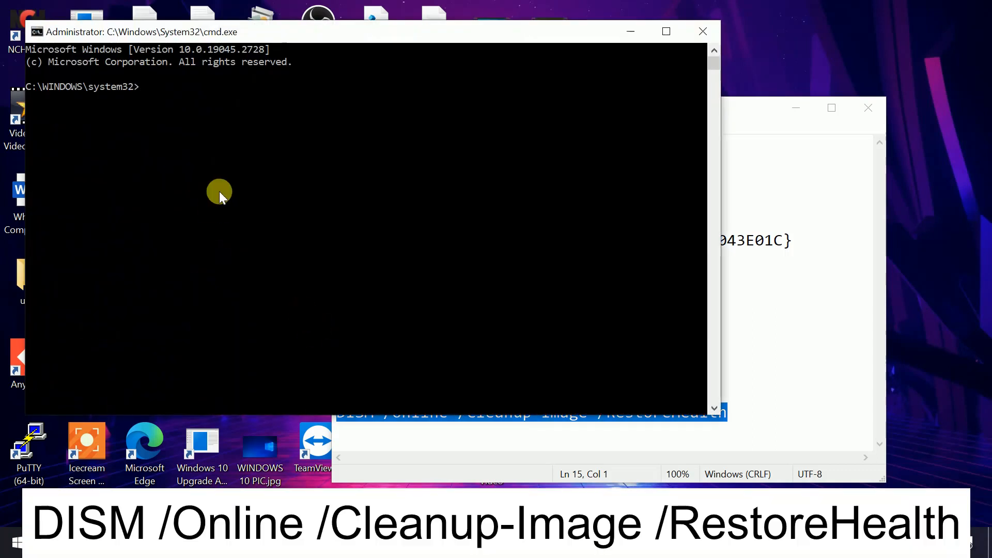
Enter DISM /Online /Cleanup-Image /RestoreHealth, then bring the Notepad notes back in front
text(DISM /Online /Cleanup-Image /RestoreHealth)
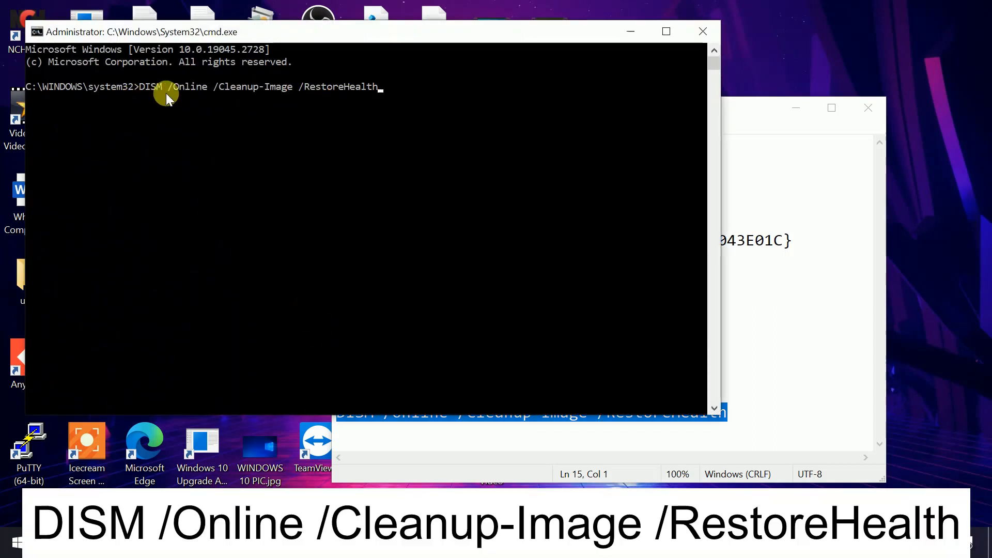
drag(140, 86, 247, 86)
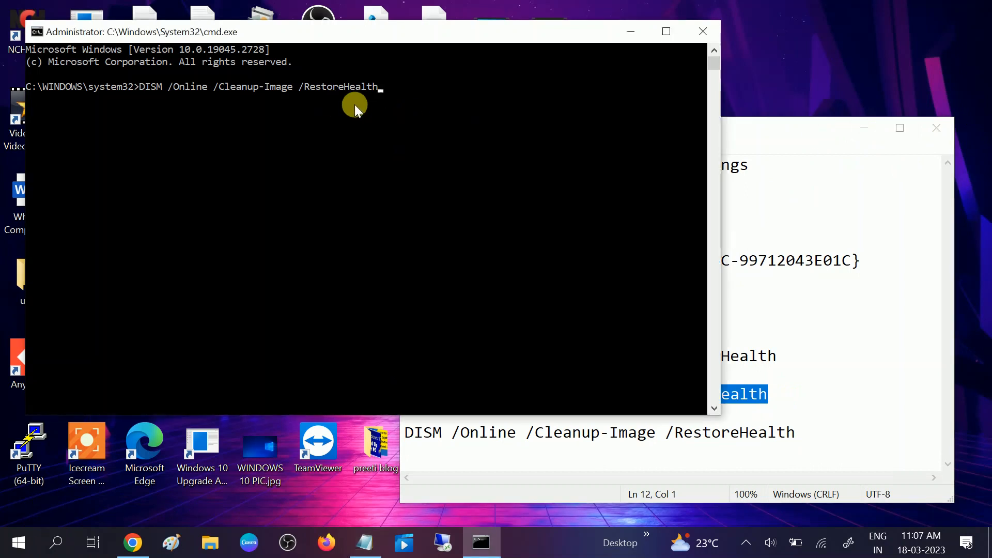
click(701, 31)
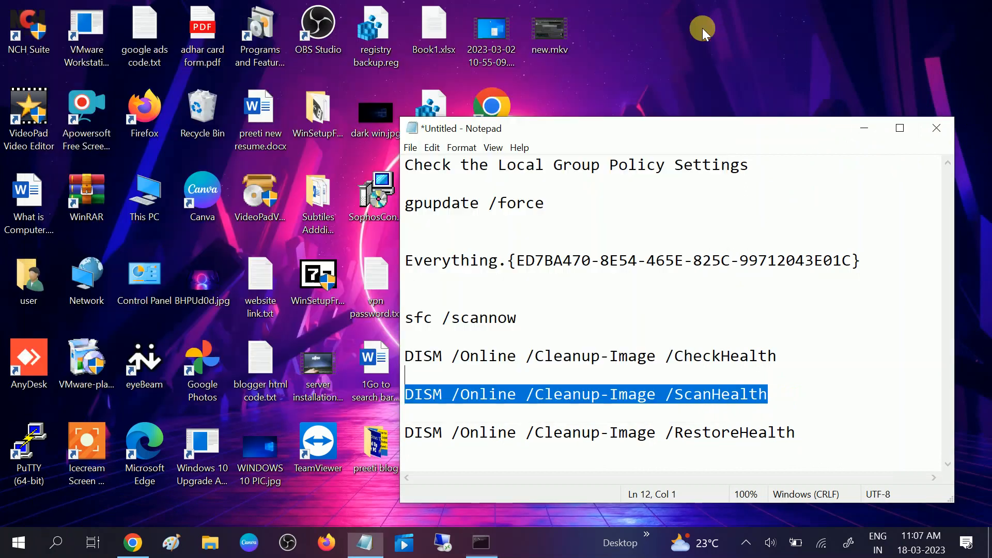